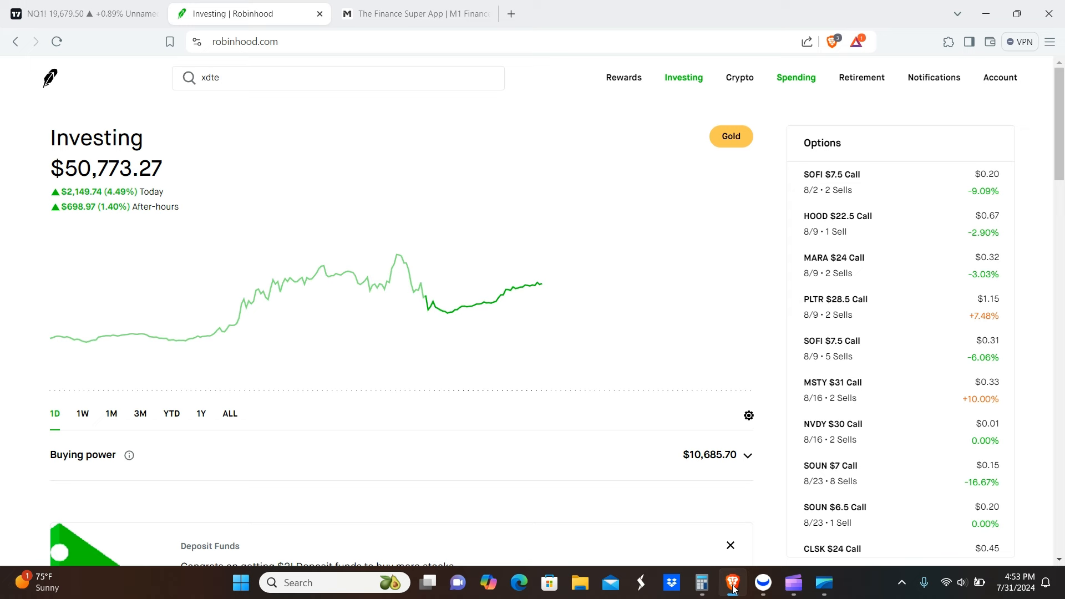
pyautogui.moveTo(543, 93)
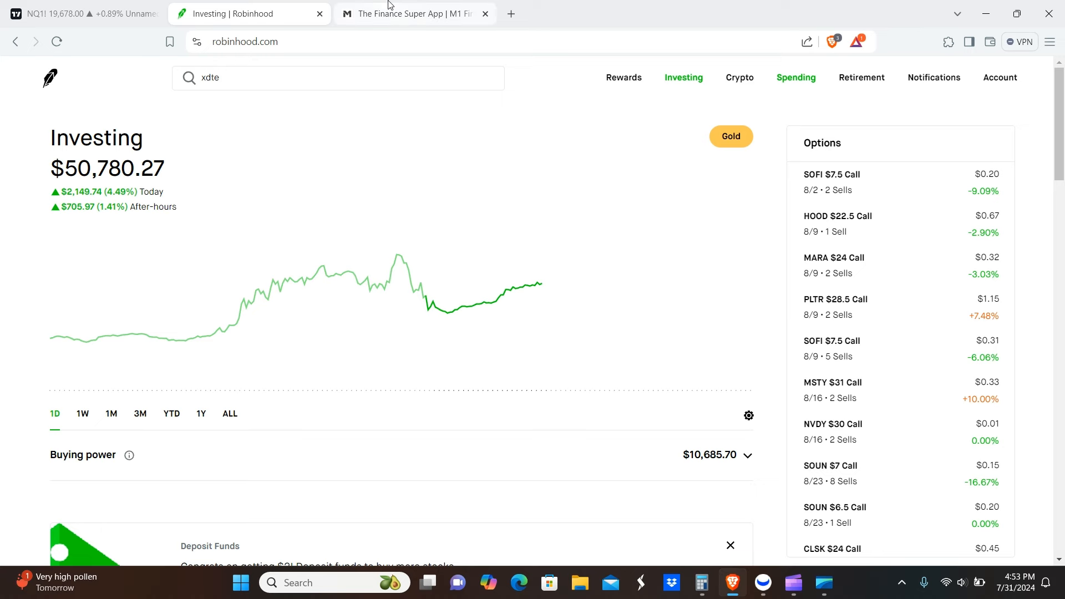
# Step: Load M1 Finance's older dividend page, covering Jul 8 back to late June 2024
pyautogui.click(415, 13)
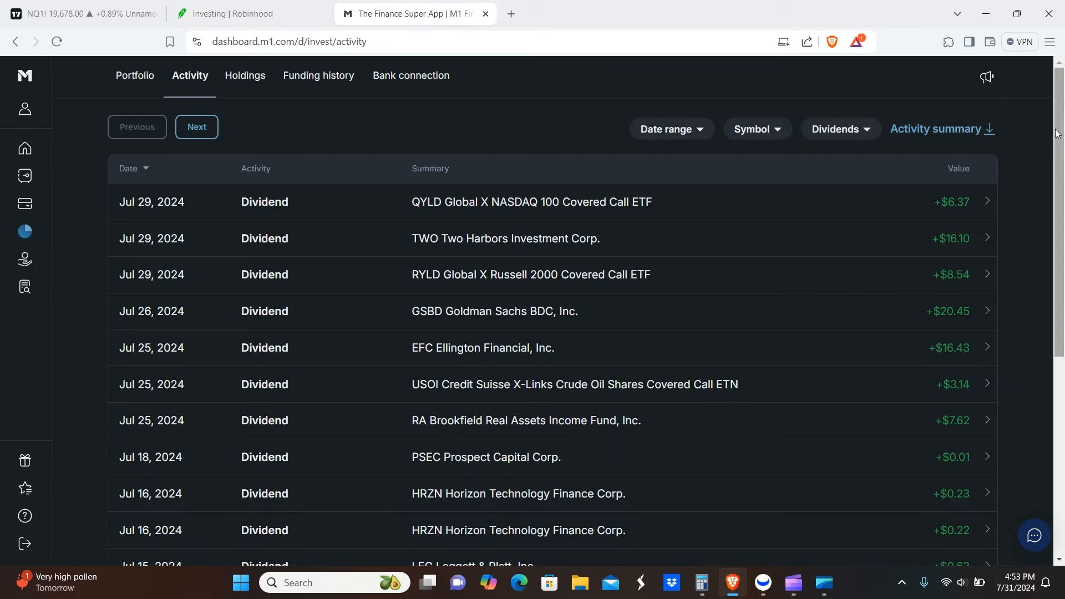
pyautogui.scroll(3)
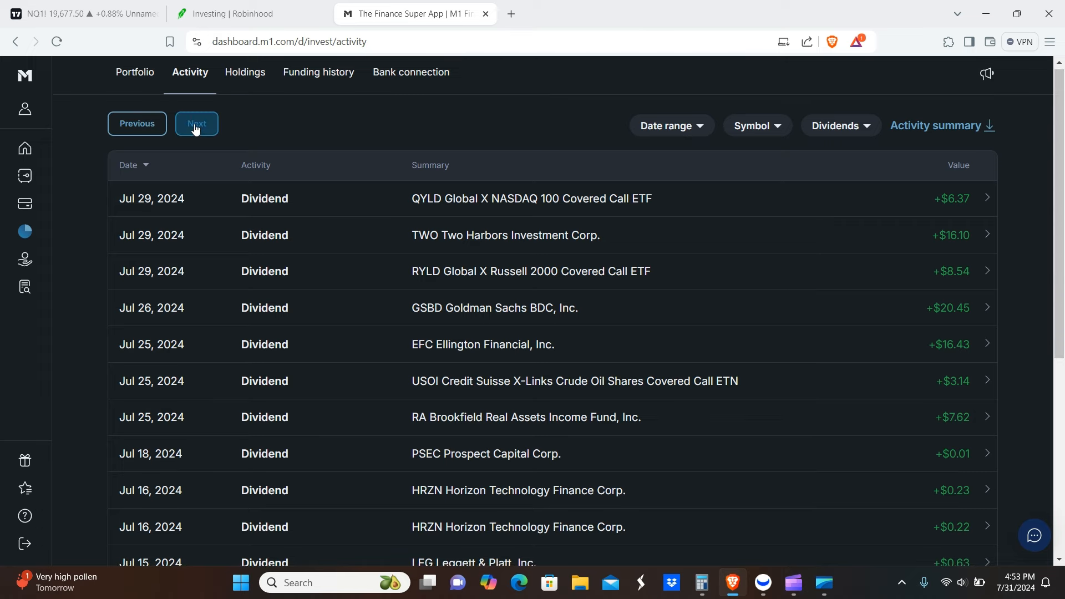
pyautogui.click(196, 124)
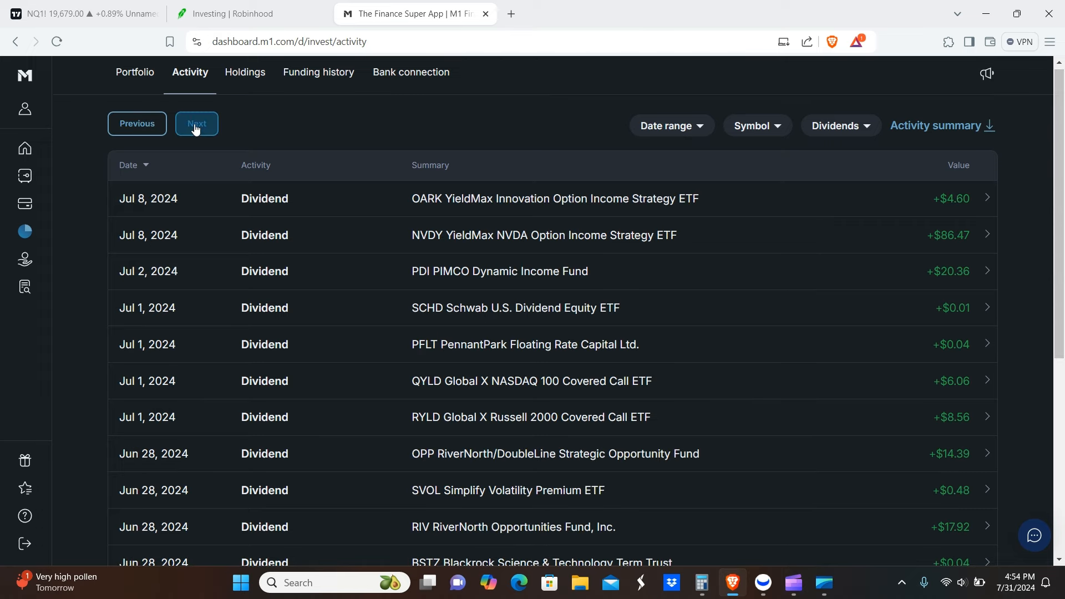
pyautogui.moveTo(672, 126)
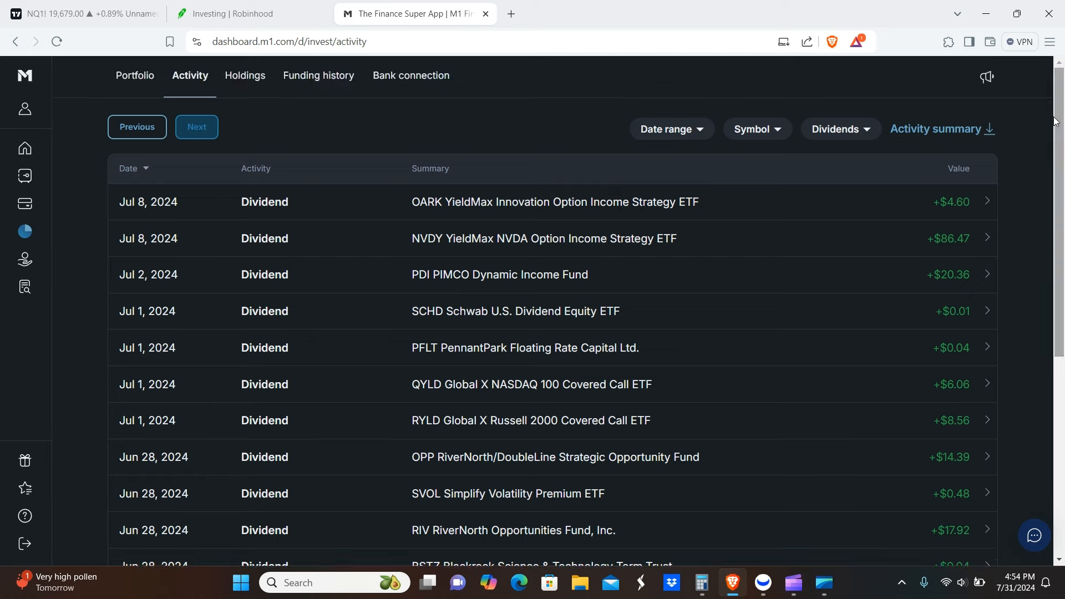
pyautogui.moveTo(506, 418)
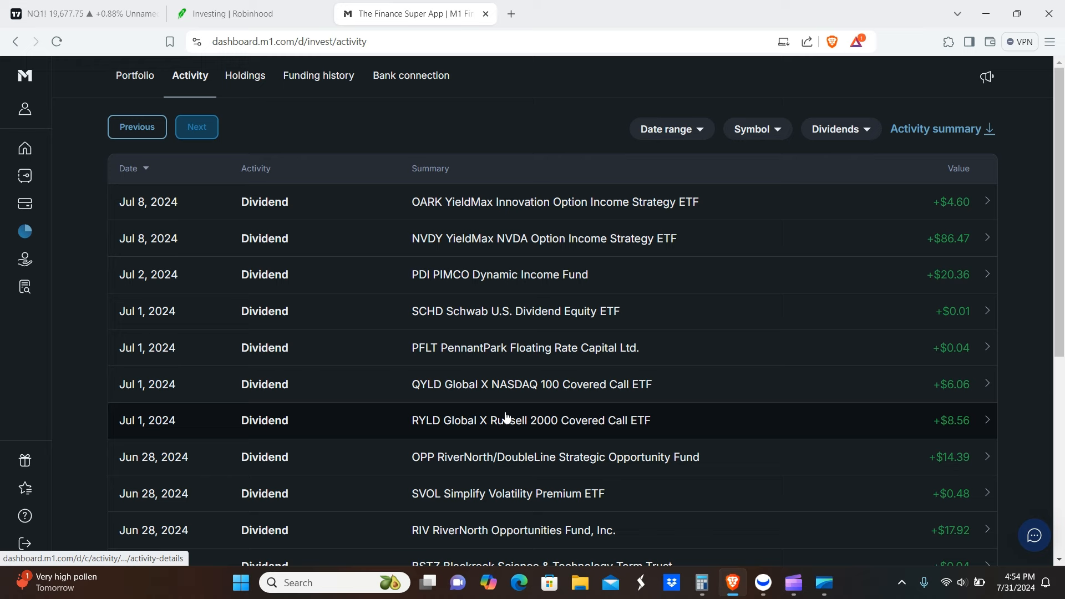
pyautogui.moveTo(557, 425)
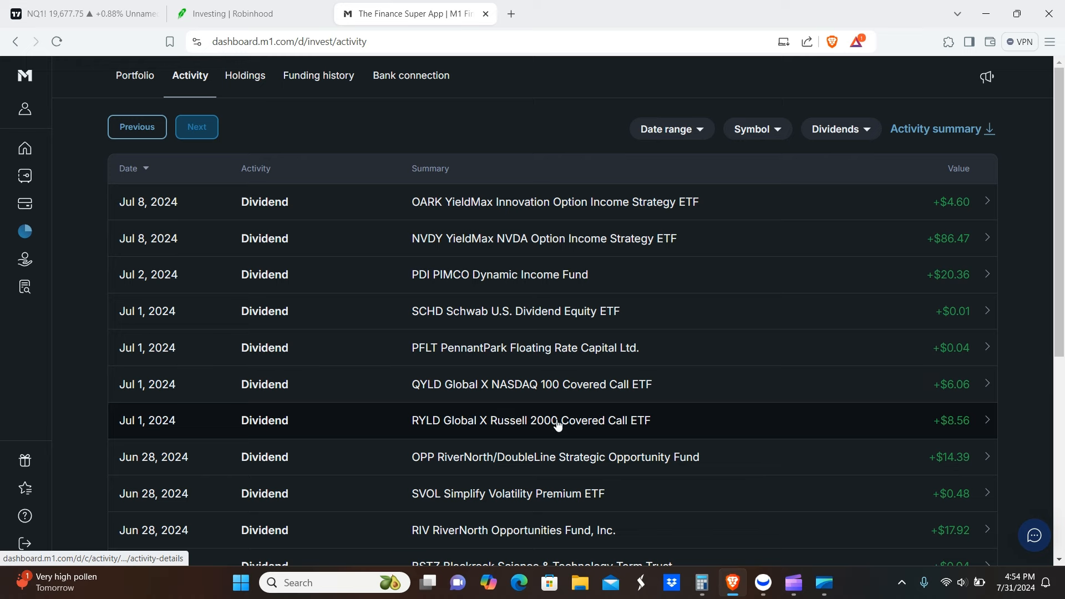
pyautogui.moveTo(531, 389)
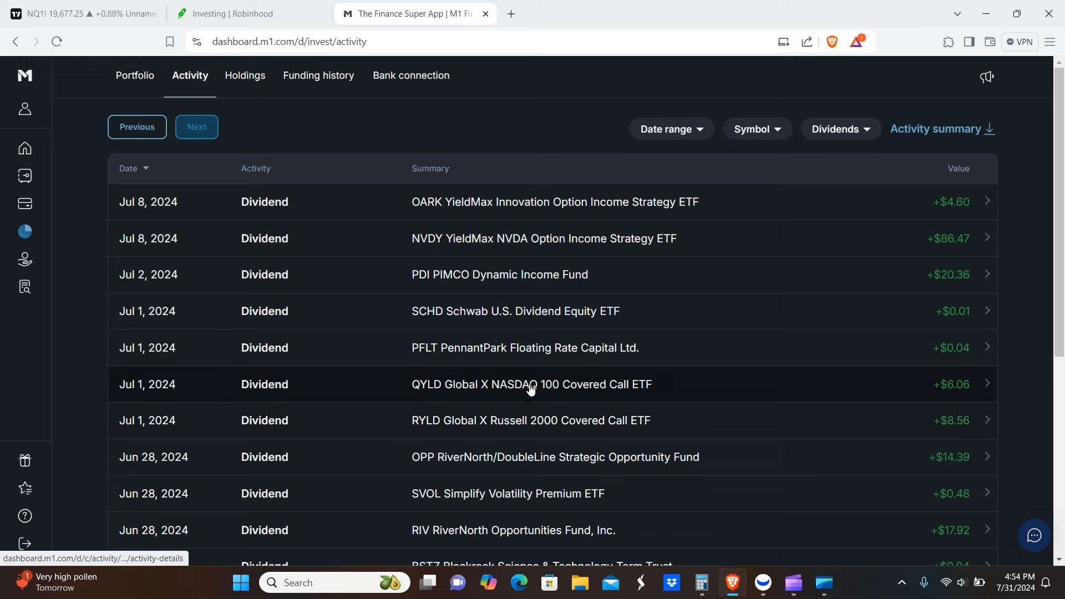
pyautogui.moveTo(518, 368)
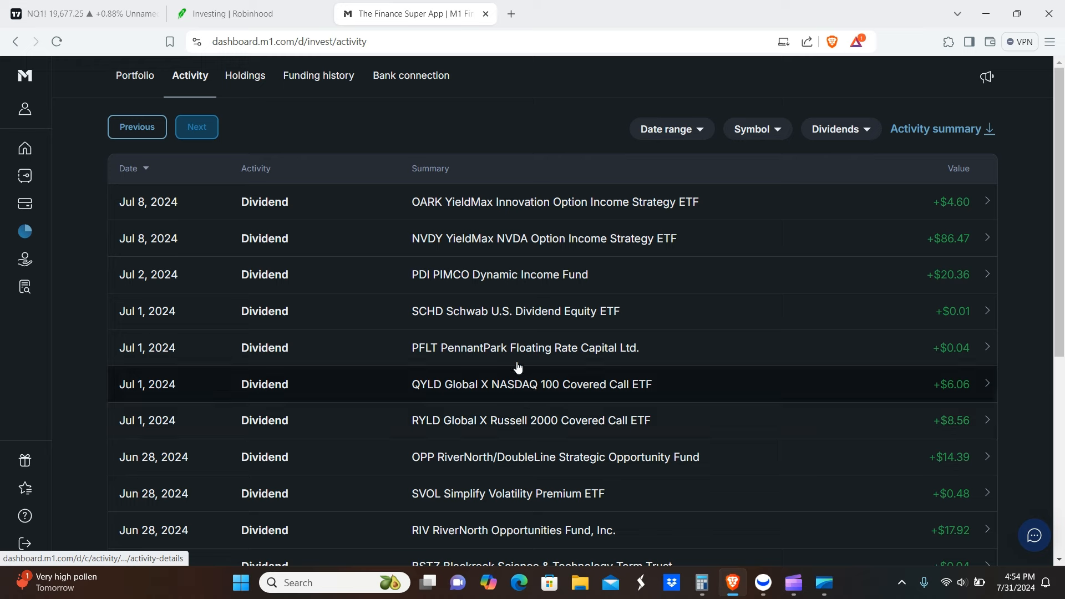
pyautogui.moveTo(935, 357)
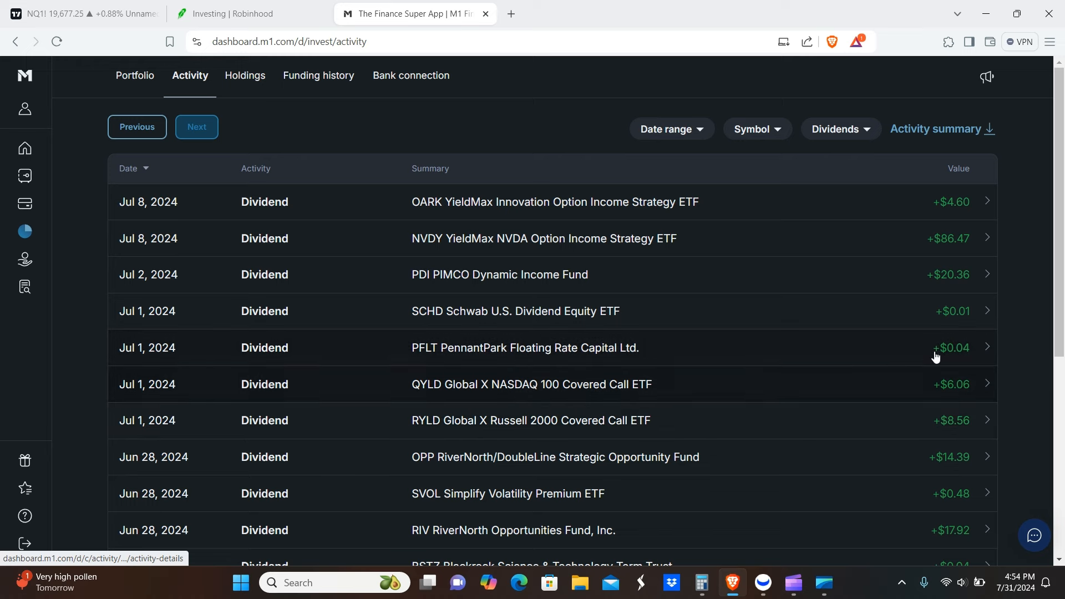
pyautogui.moveTo(619, 306)
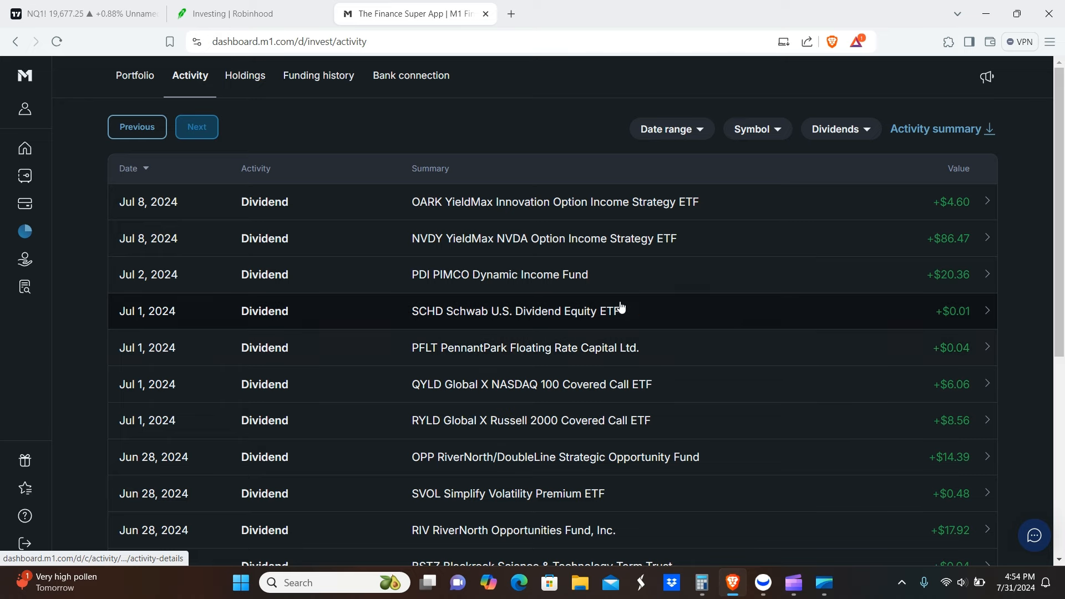
pyautogui.moveTo(680, 320)
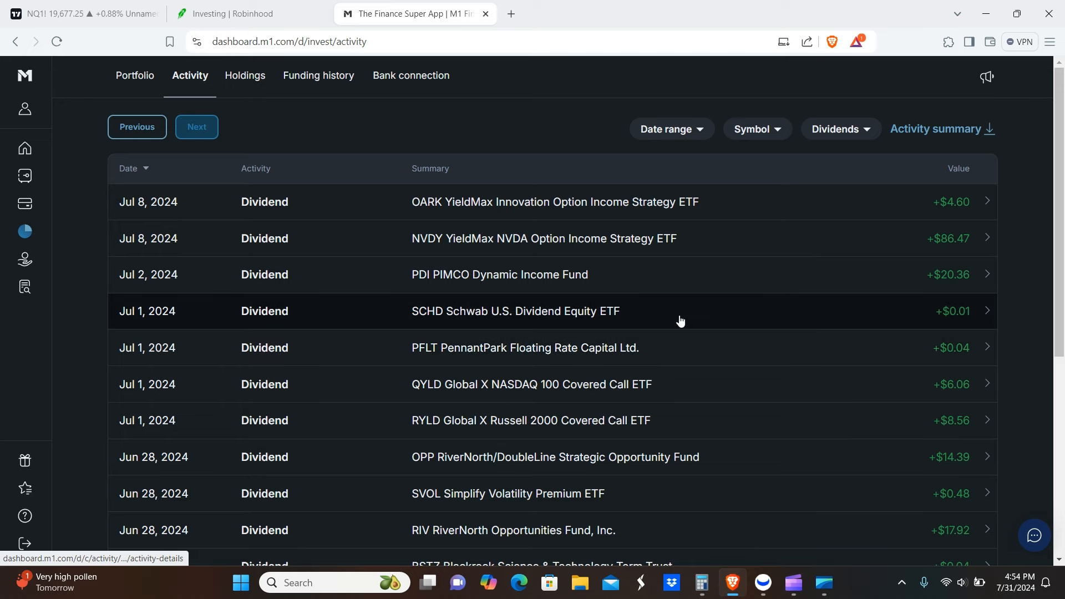
pyautogui.moveTo(940, 275)
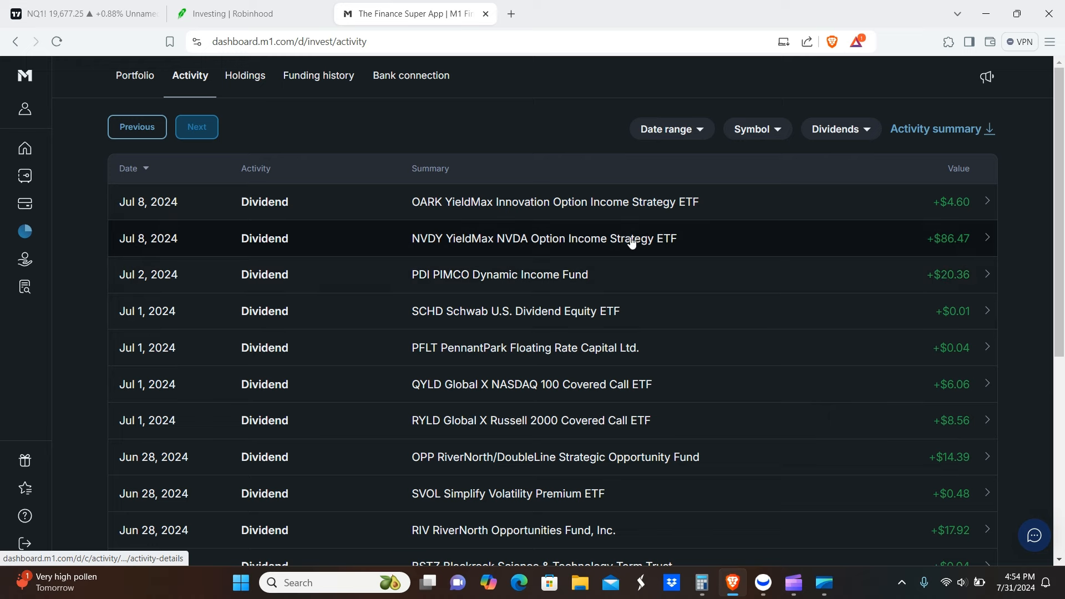
pyautogui.moveTo(800, 258)
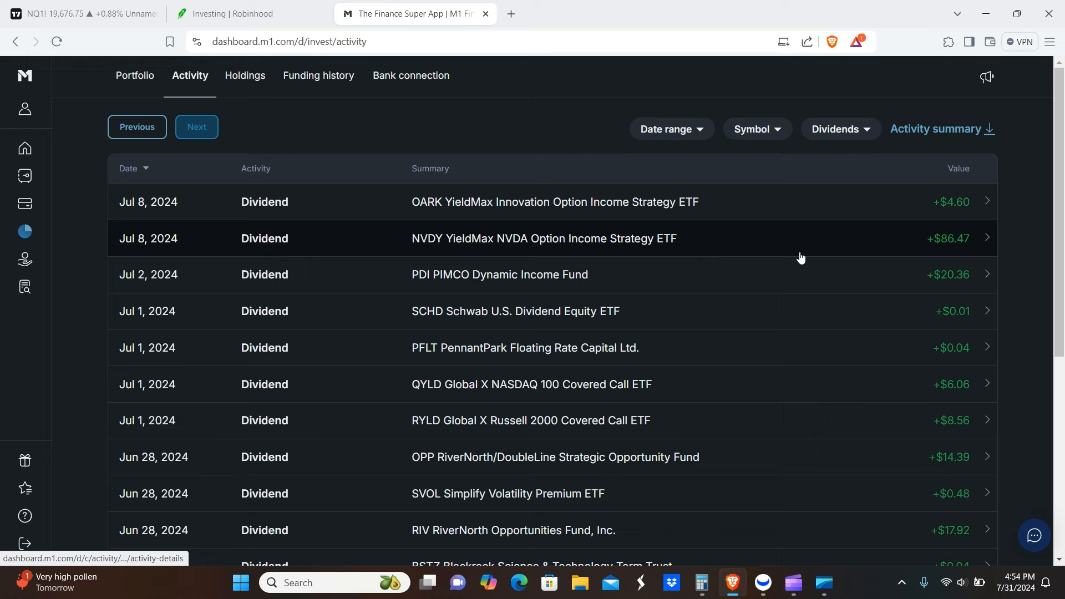
pyautogui.moveTo(668, 228)
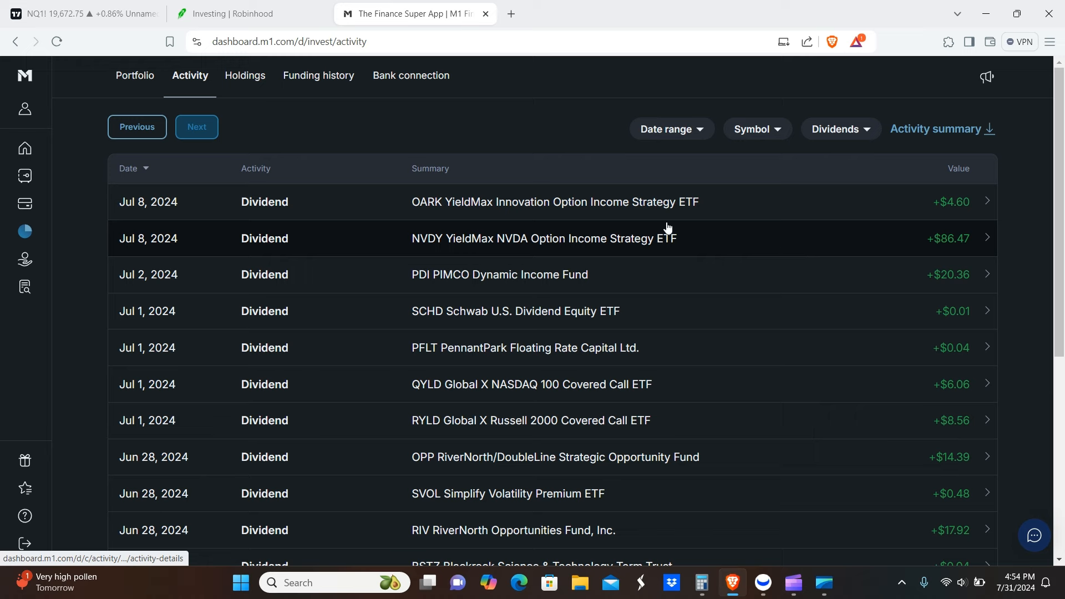
pyautogui.moveTo(269, 118)
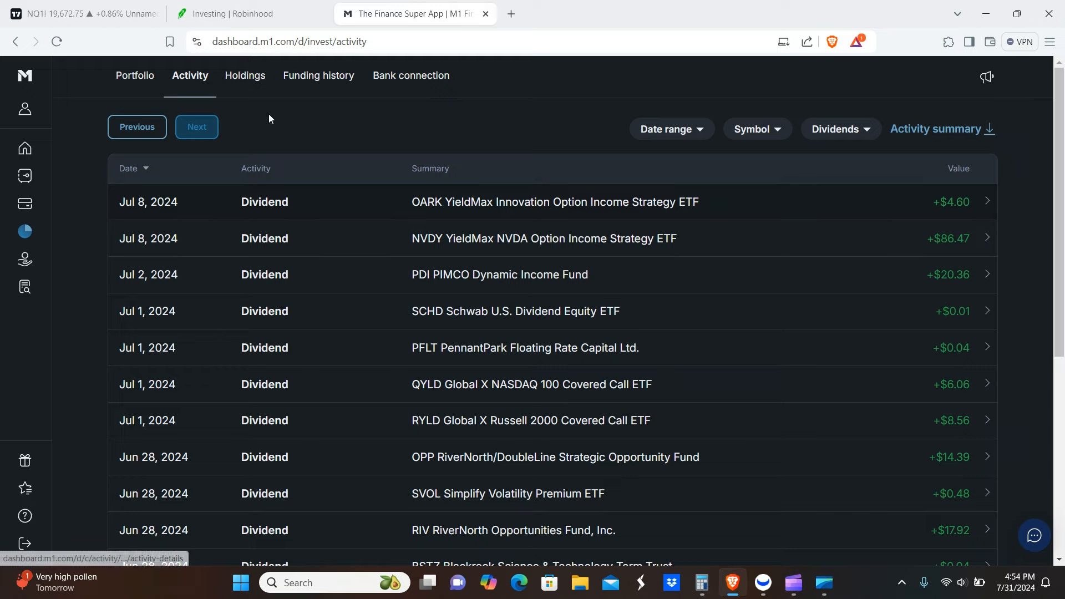
pyautogui.click(196, 127)
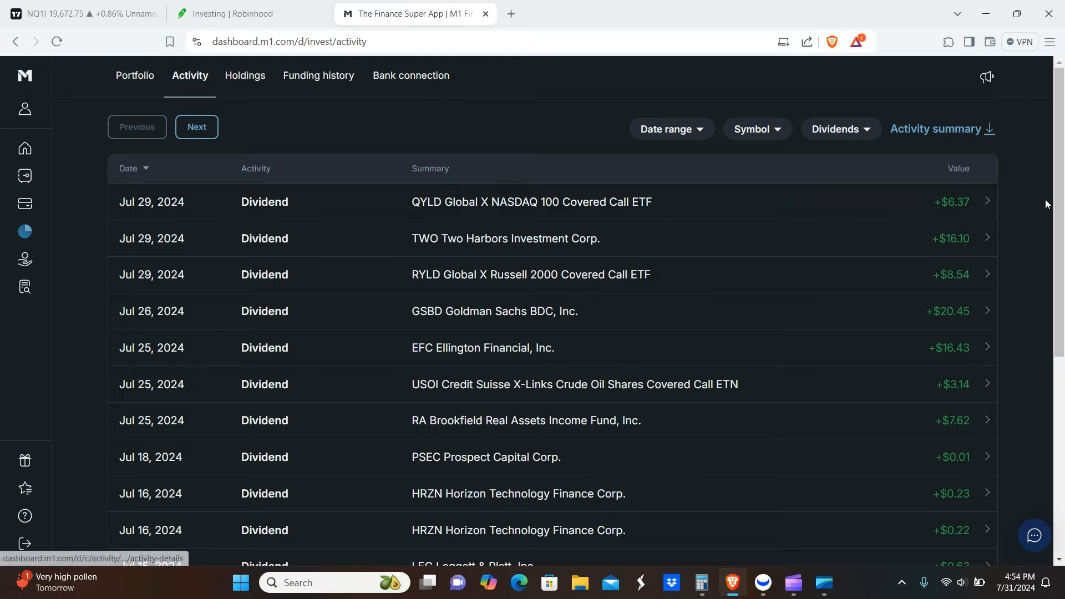
pyautogui.scroll(-3)
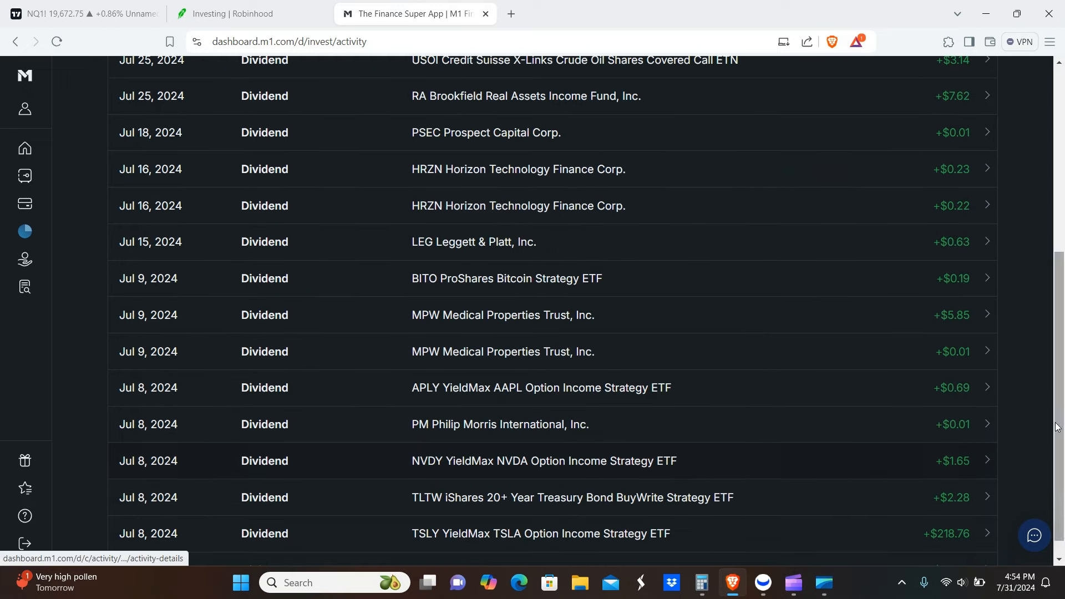
pyautogui.scroll(-3)
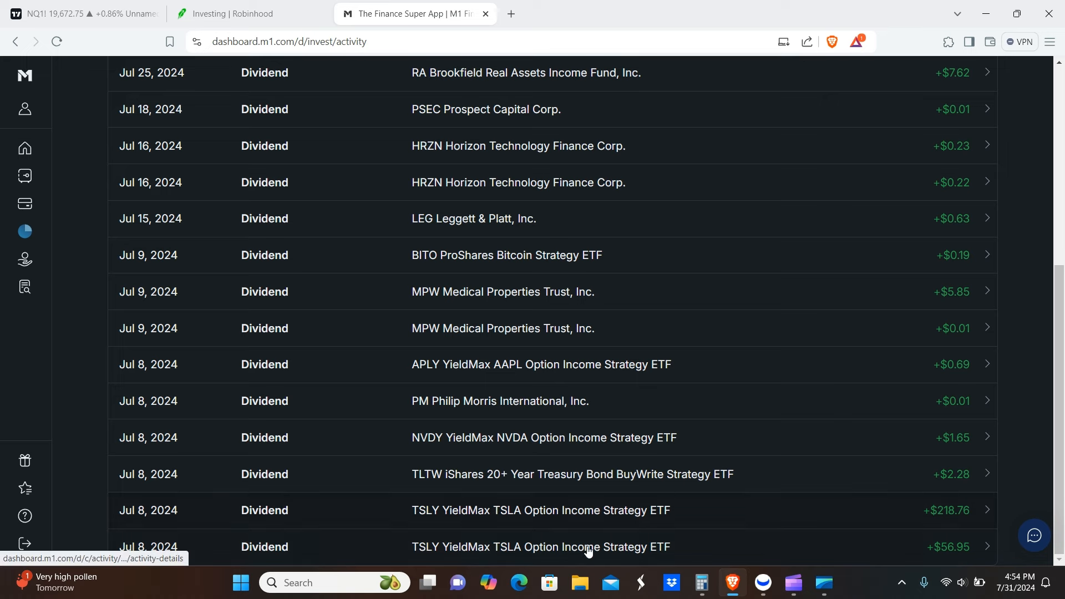
pyautogui.moveTo(648, 552)
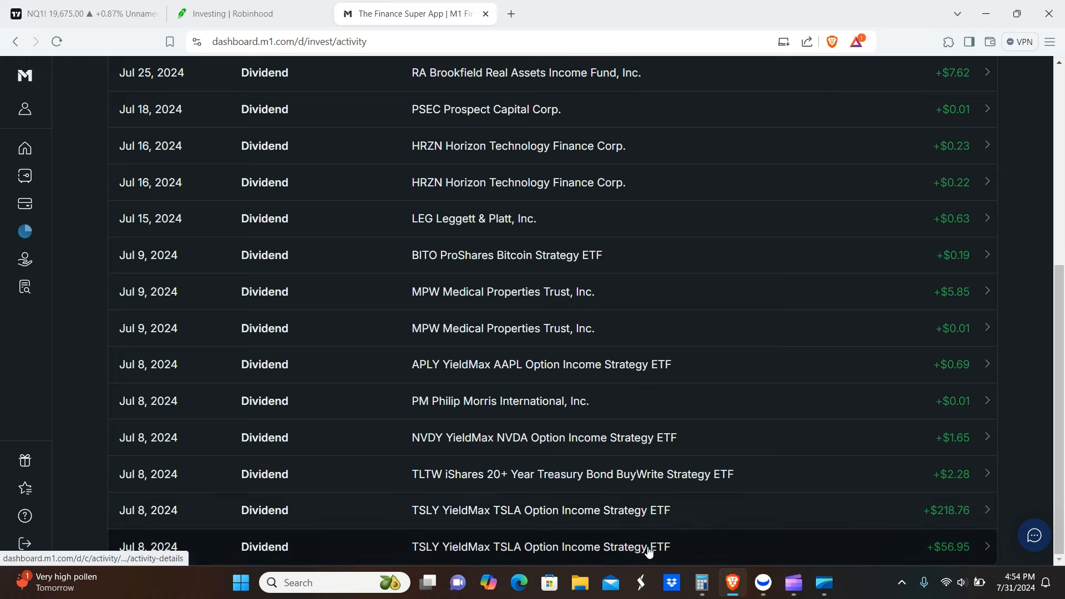
pyautogui.moveTo(1031, 465)
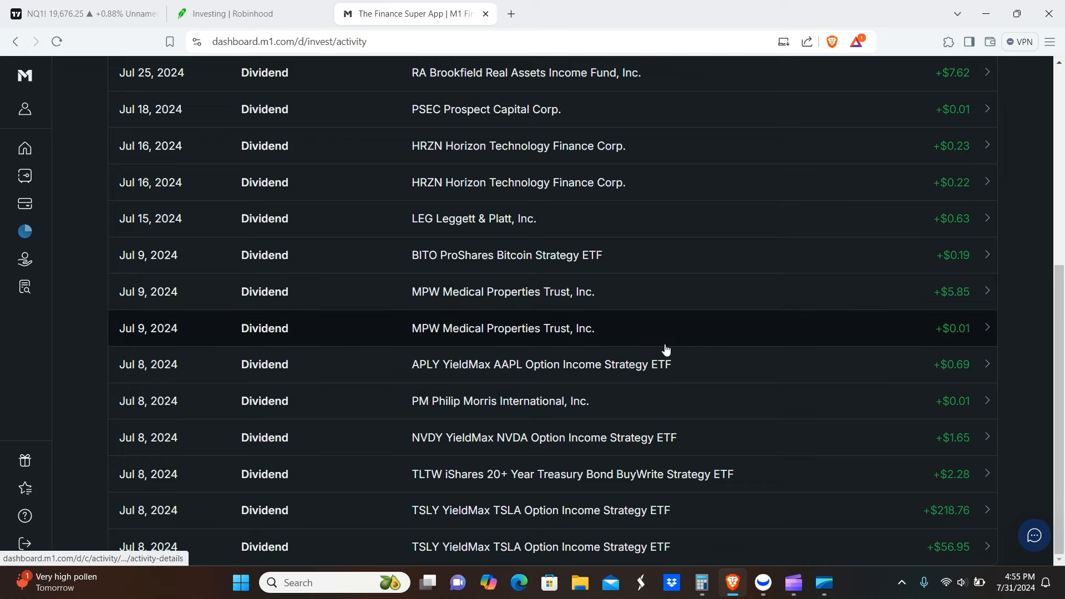
pyautogui.moveTo(590, 552)
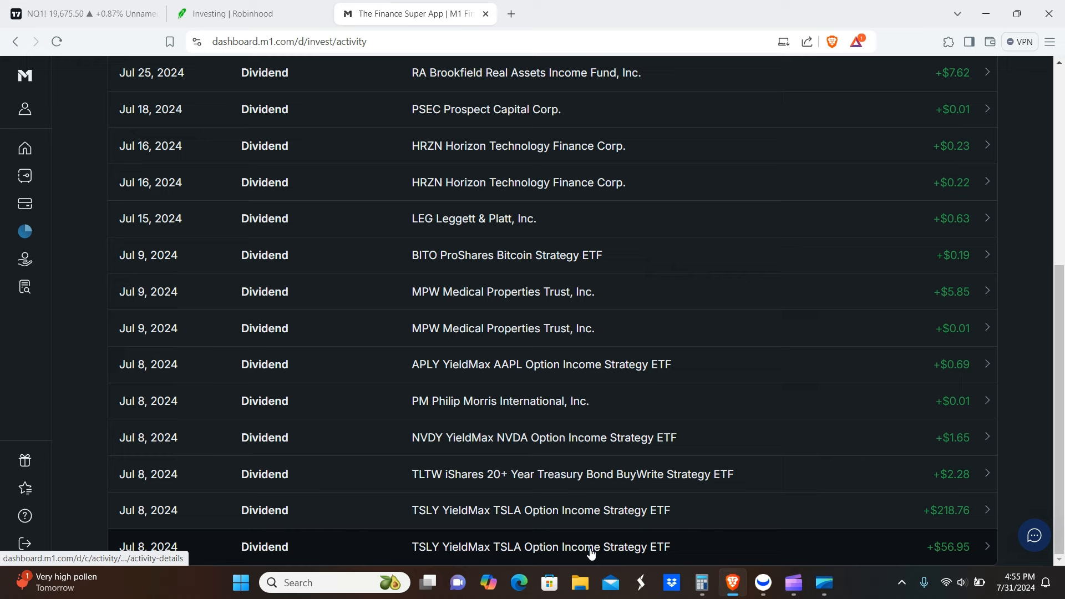
pyautogui.moveTo(541, 510)
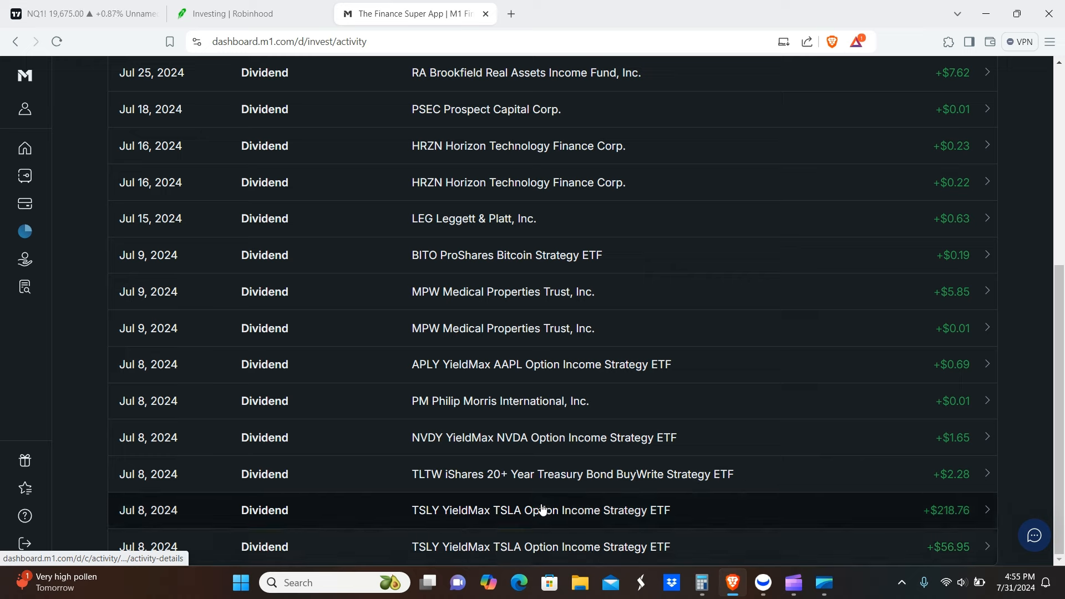
pyautogui.moveTo(591, 511)
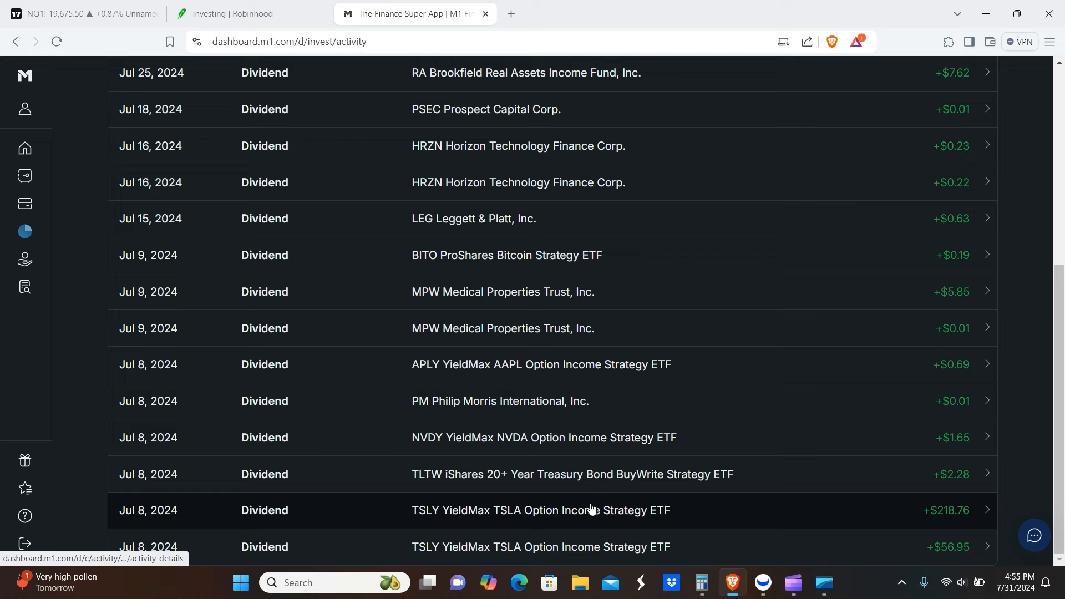
pyautogui.moveTo(646, 486)
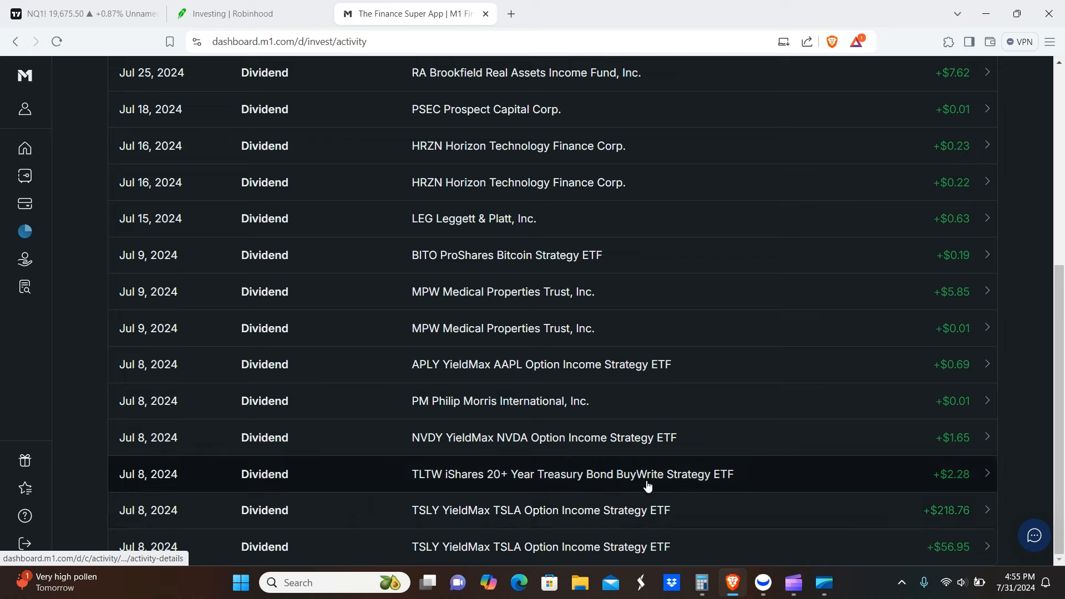
pyautogui.moveTo(848, 500)
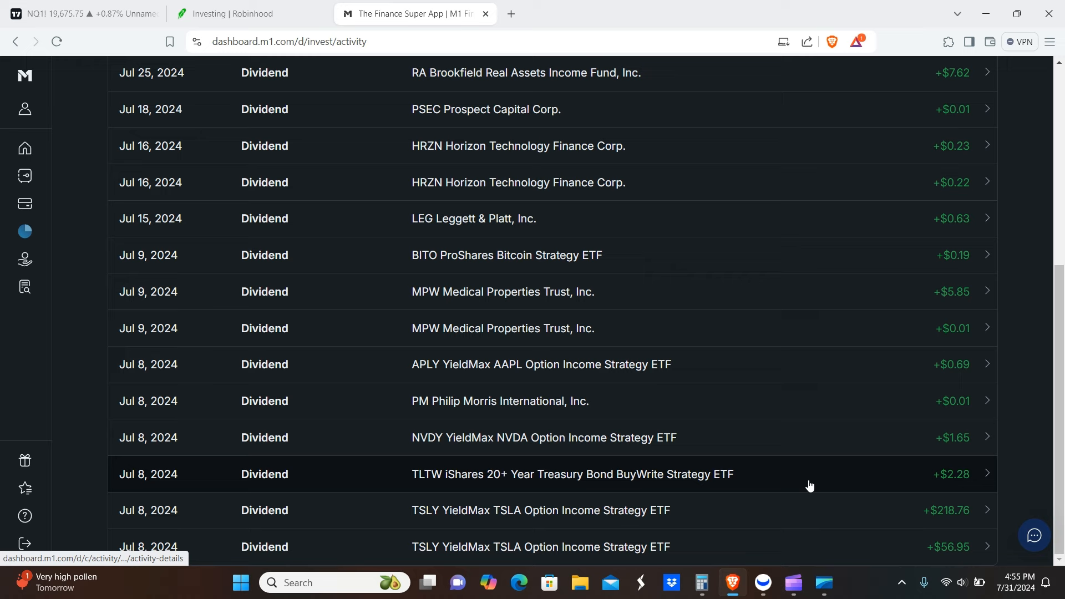
pyautogui.moveTo(777, 476)
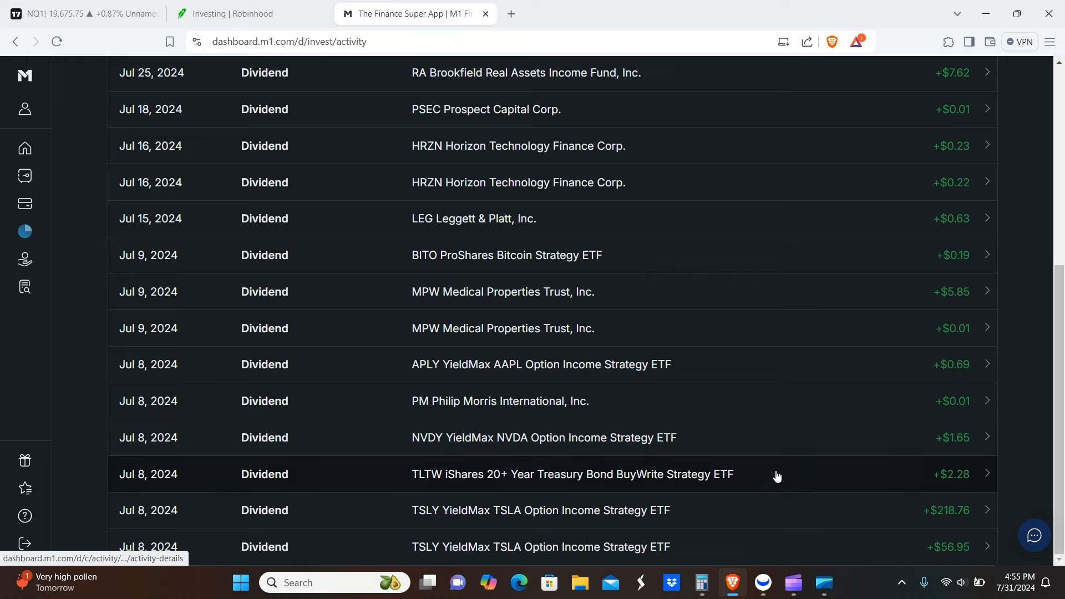
pyautogui.moveTo(772, 466)
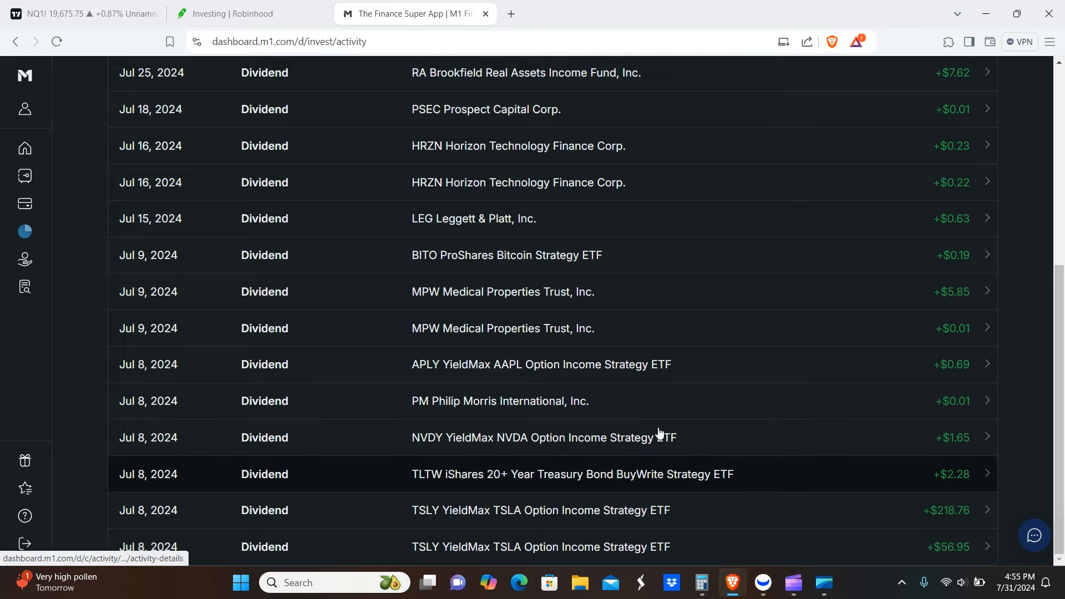
pyautogui.moveTo(739, 487)
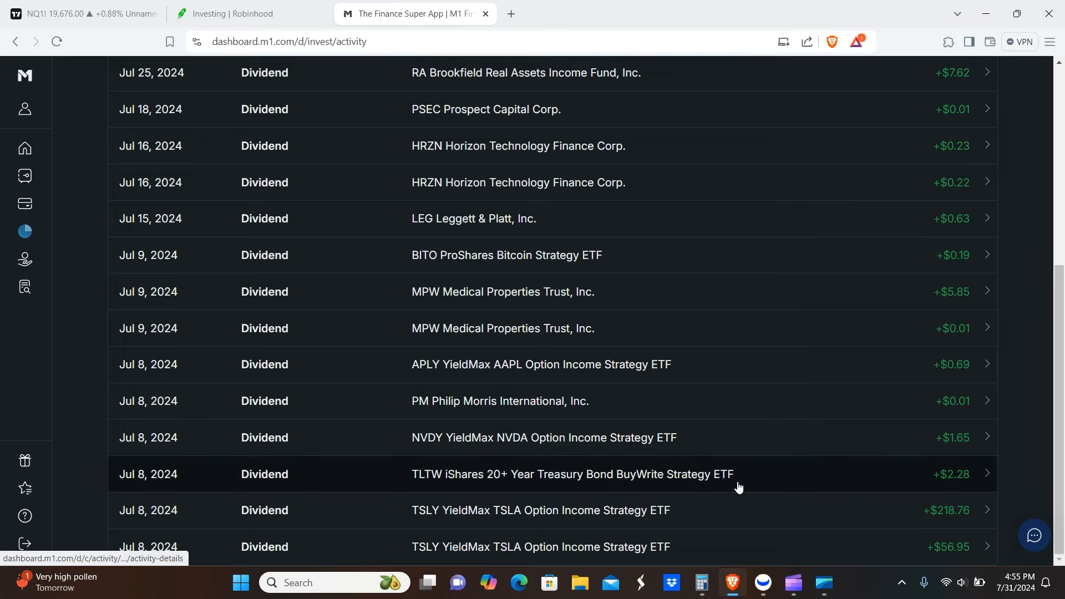
pyautogui.moveTo(615, 450)
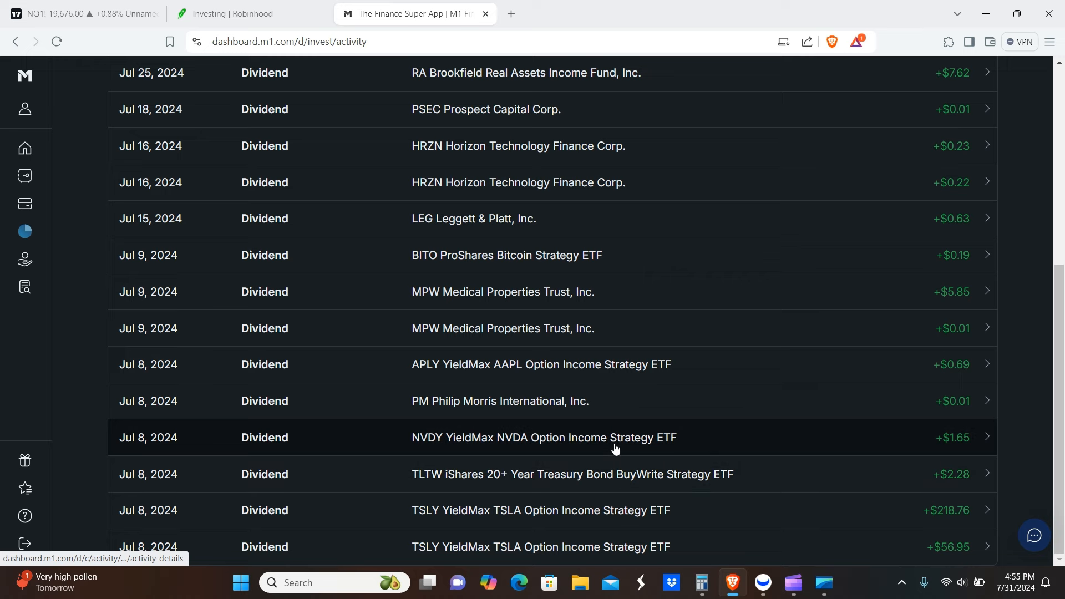
pyautogui.moveTo(699, 442)
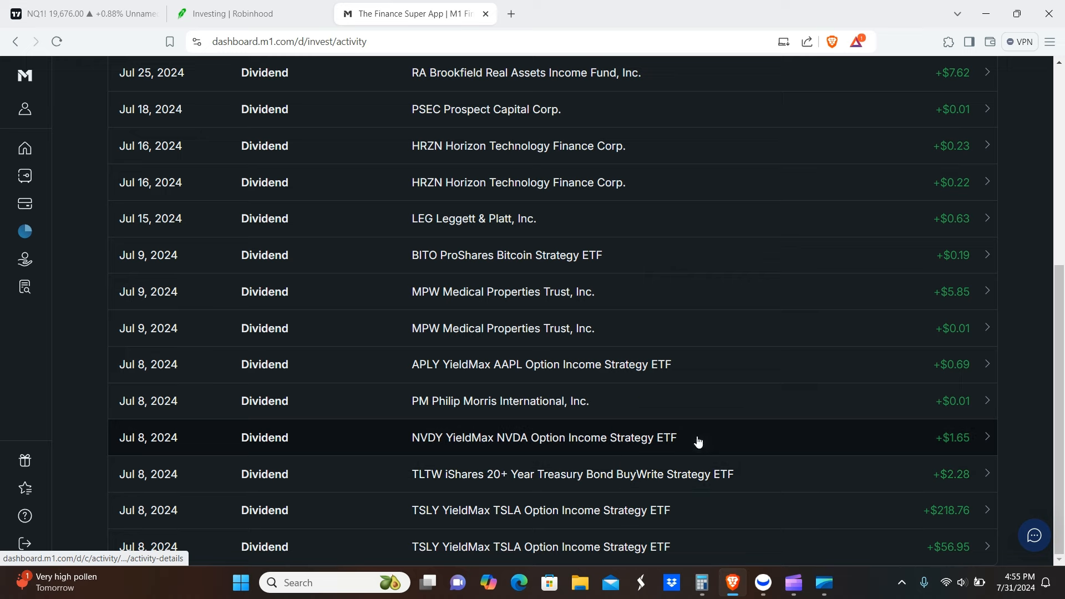
pyautogui.moveTo(656, 413)
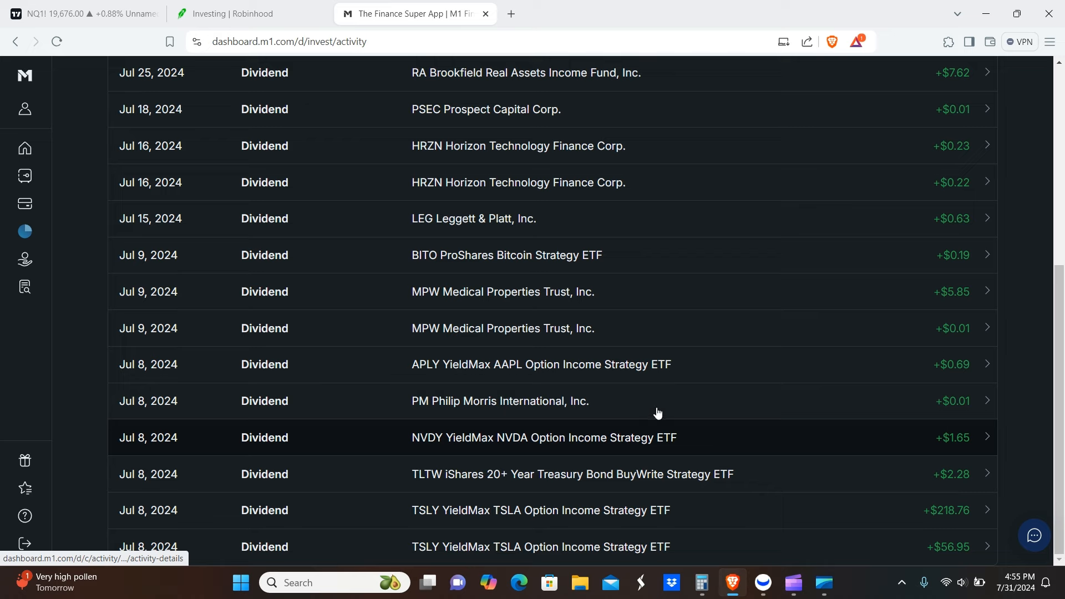
pyautogui.moveTo(556, 365)
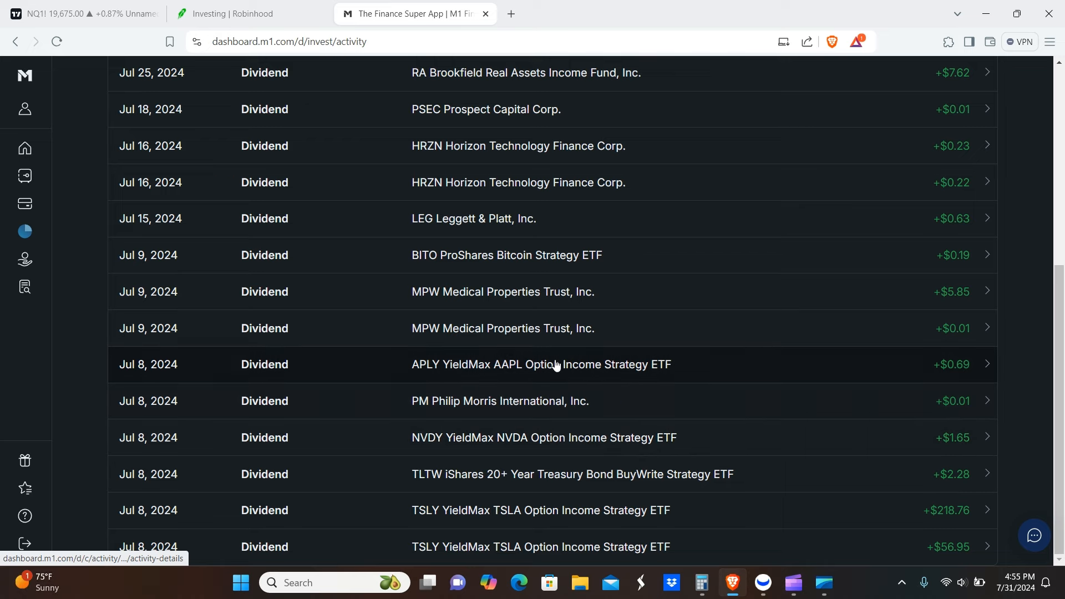
pyautogui.moveTo(696, 370)
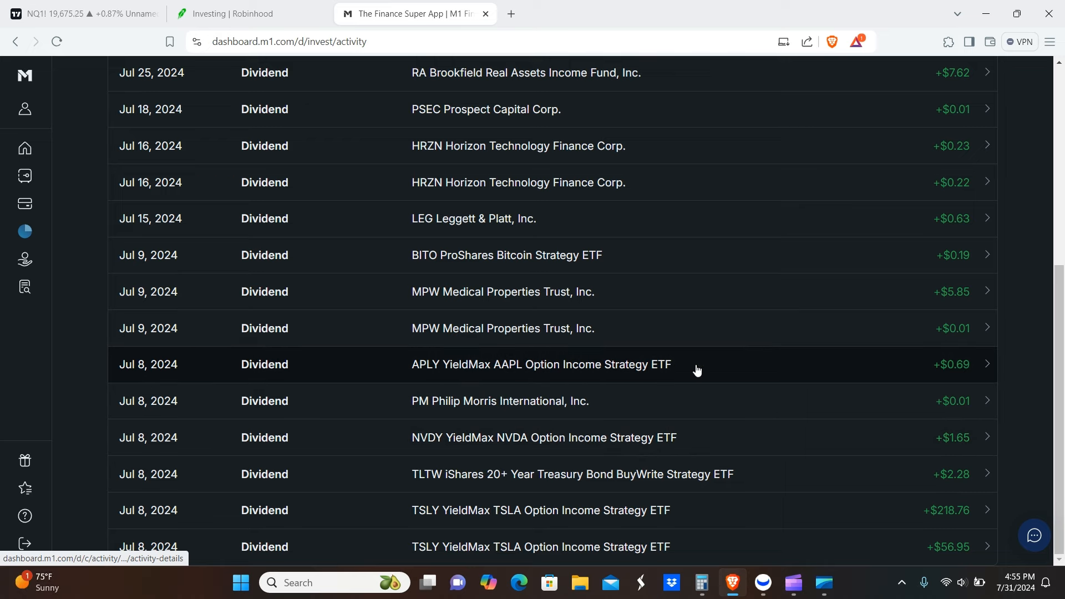
pyautogui.moveTo(607, 317)
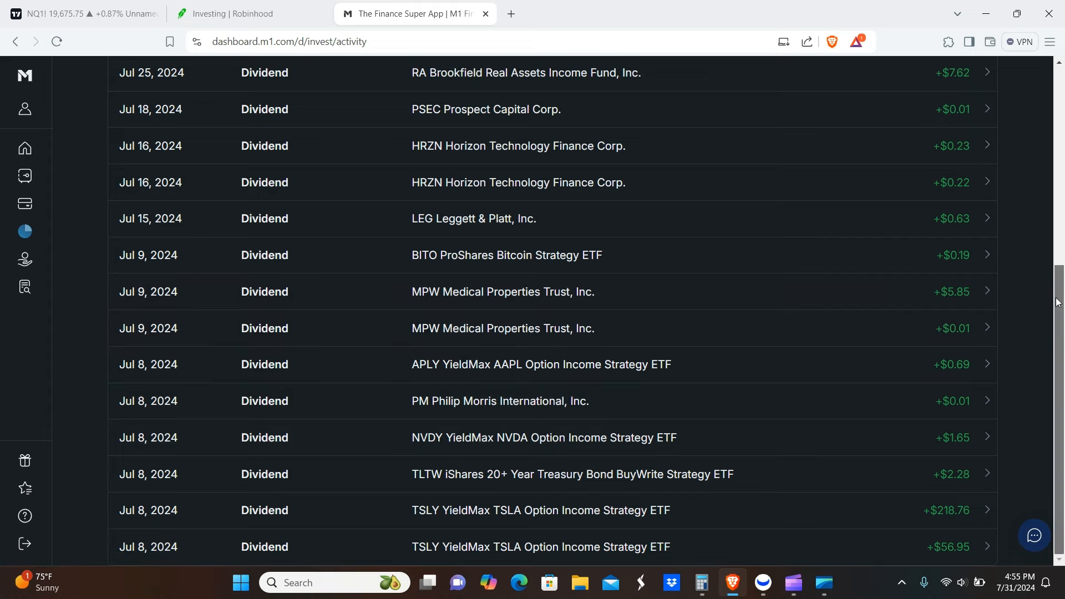
pyautogui.scroll(3)
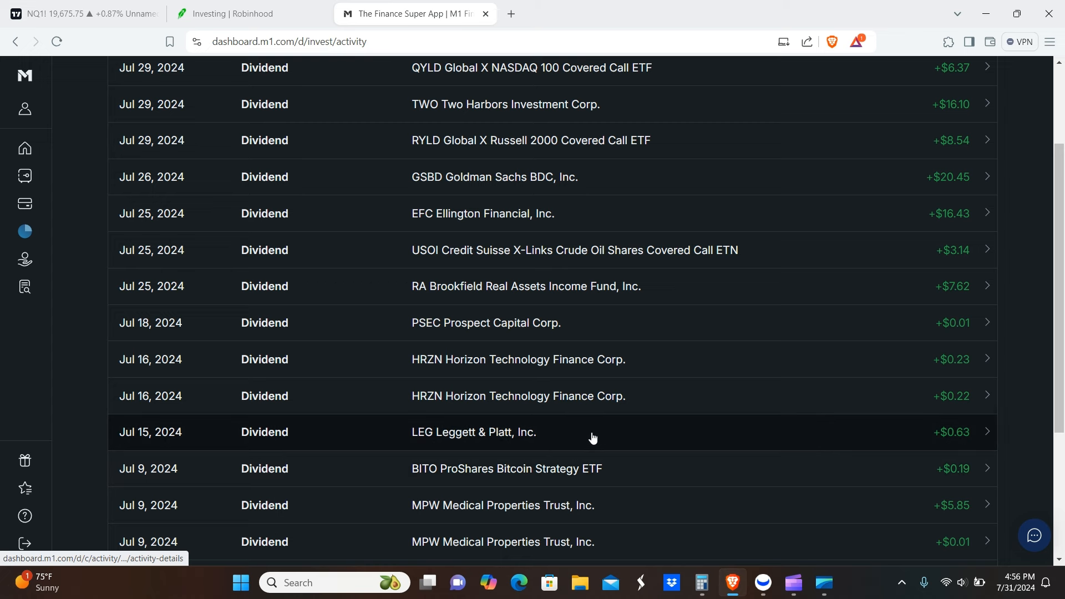
pyautogui.moveTo(642, 377)
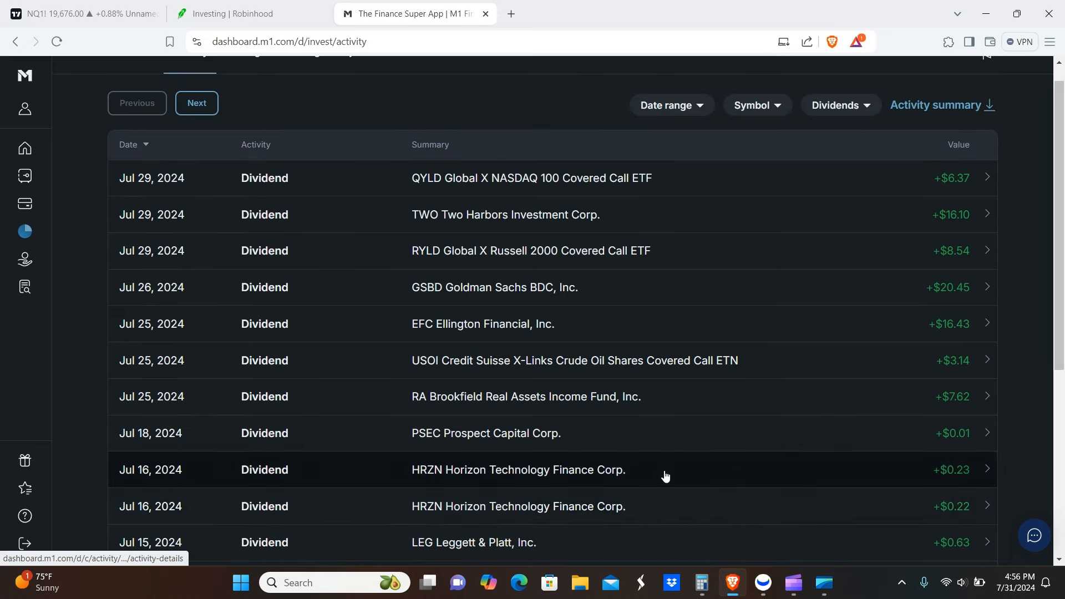
pyautogui.moveTo(636, 400)
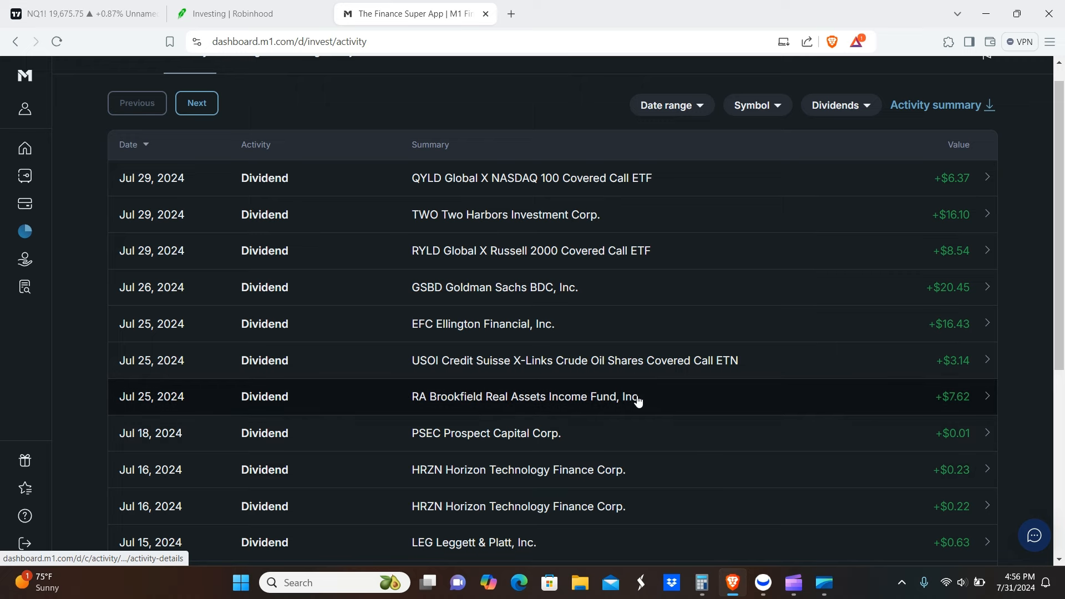
pyautogui.moveTo(652, 361)
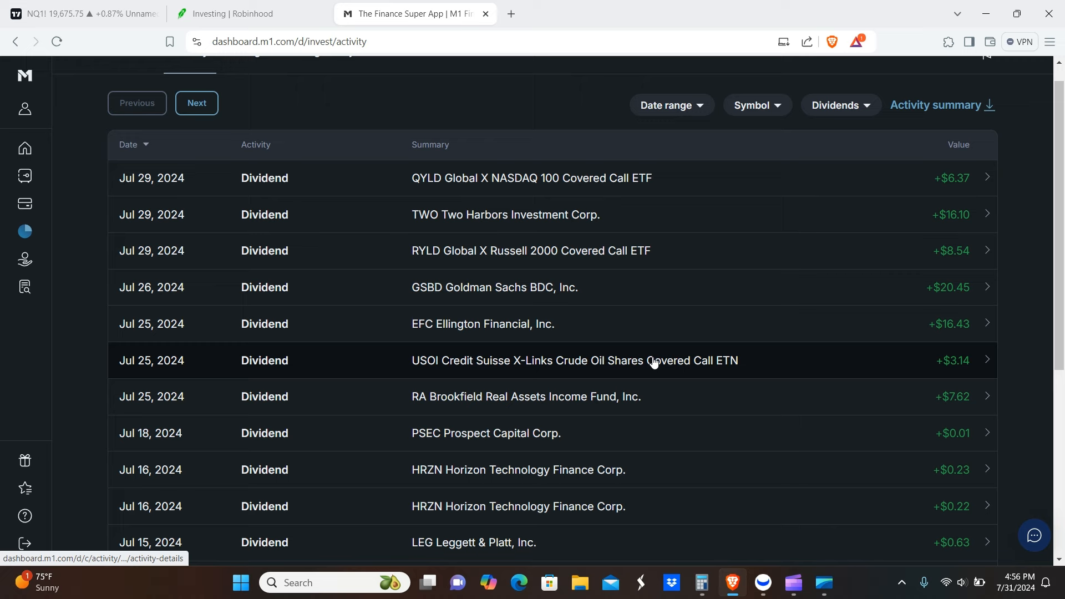
pyautogui.moveTo(707, 336)
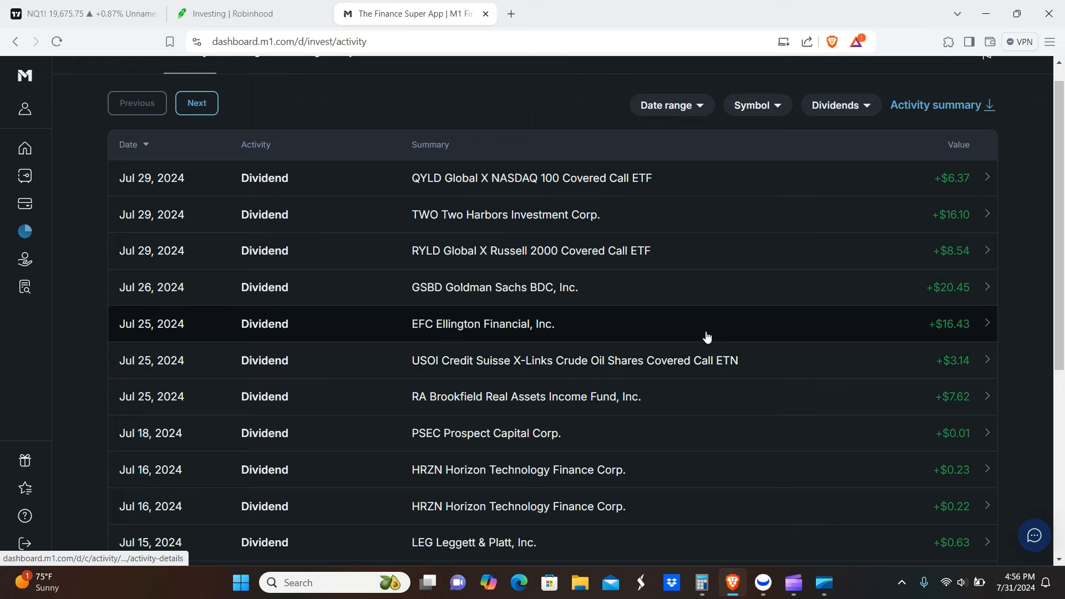
pyautogui.moveTo(657, 300)
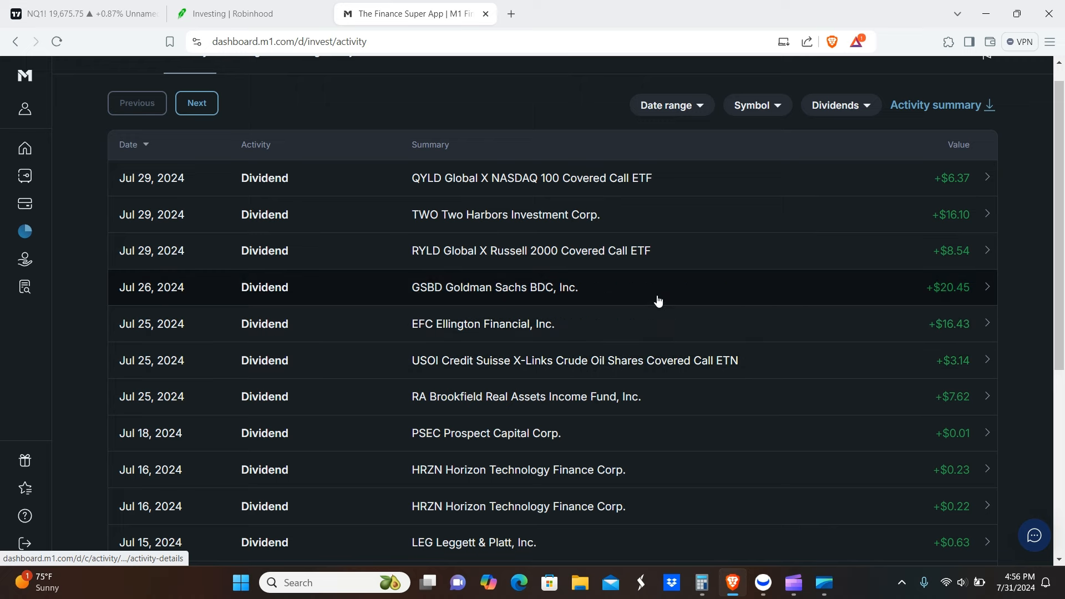
pyautogui.moveTo(743, 252)
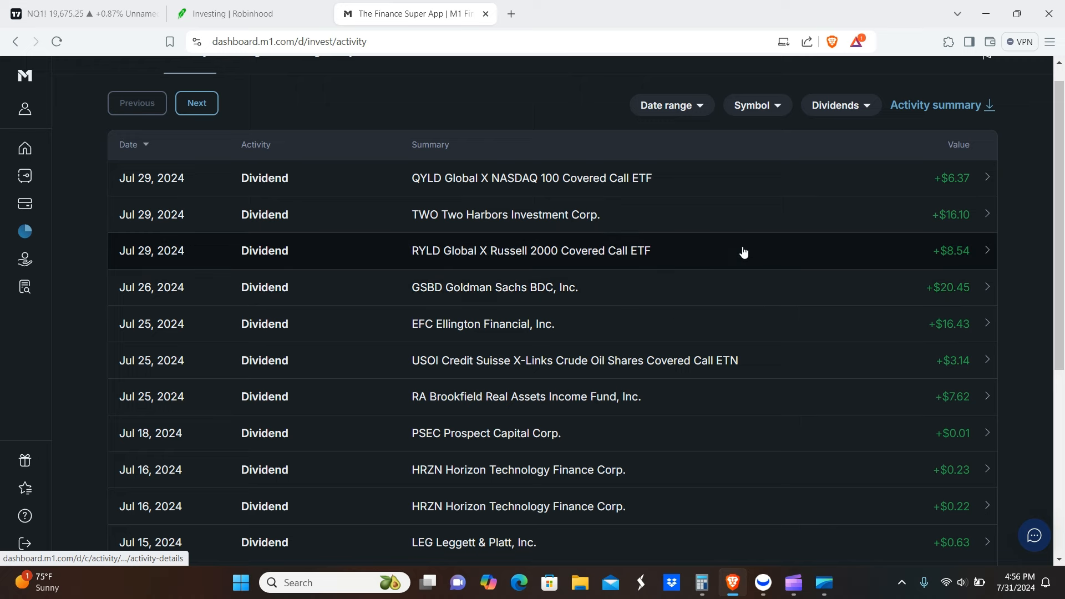
pyautogui.moveTo(717, 217)
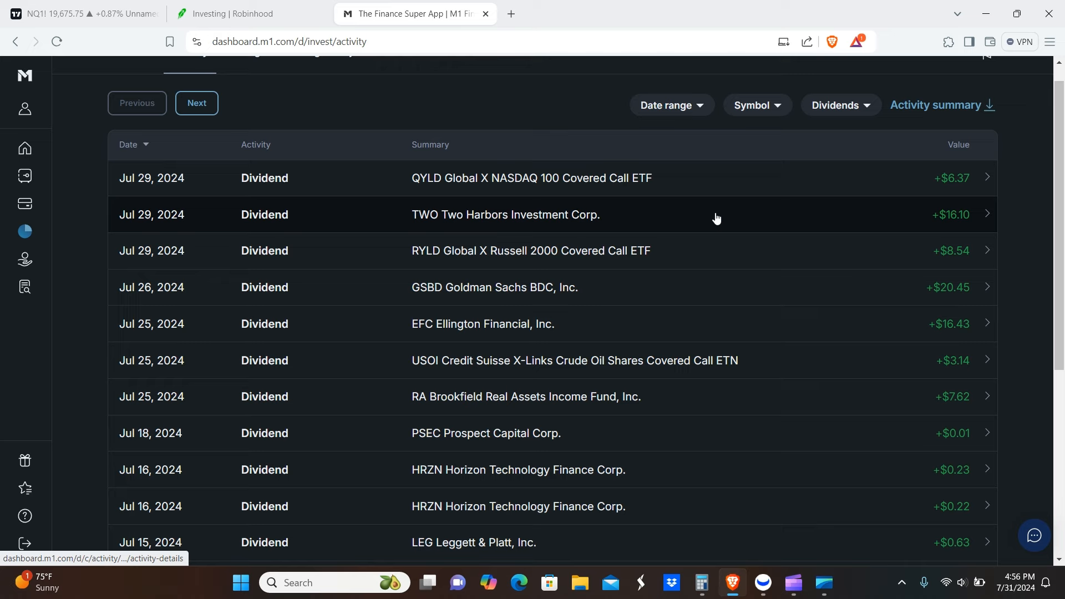
pyautogui.moveTo(751, 181)
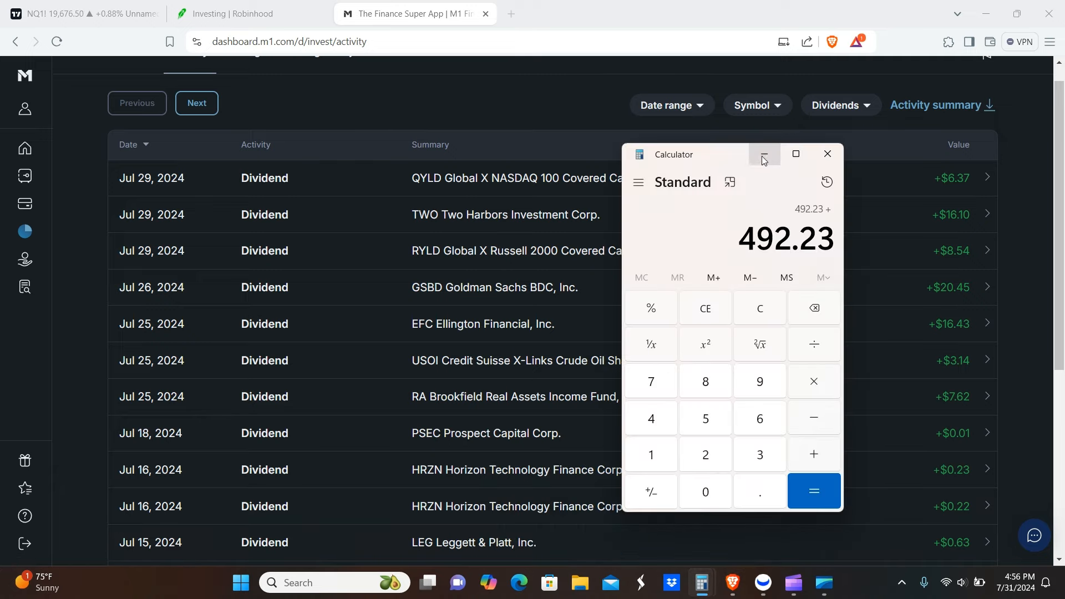
# Step: Minimize Calculator while keeping its 492.23 running total
pyautogui.click(231, 13)
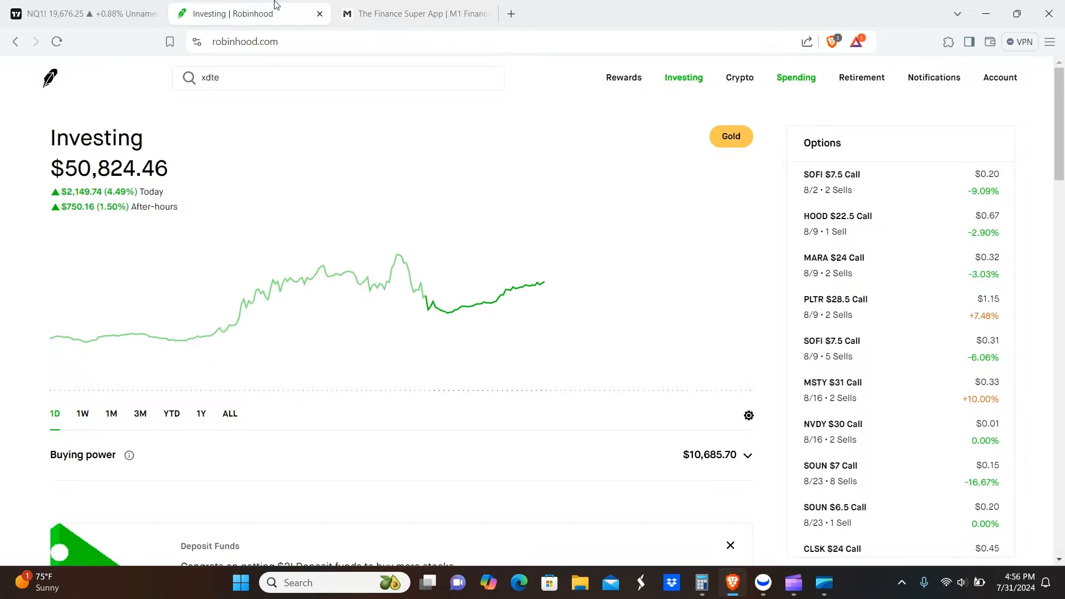
pyautogui.moveTo(762, 582)
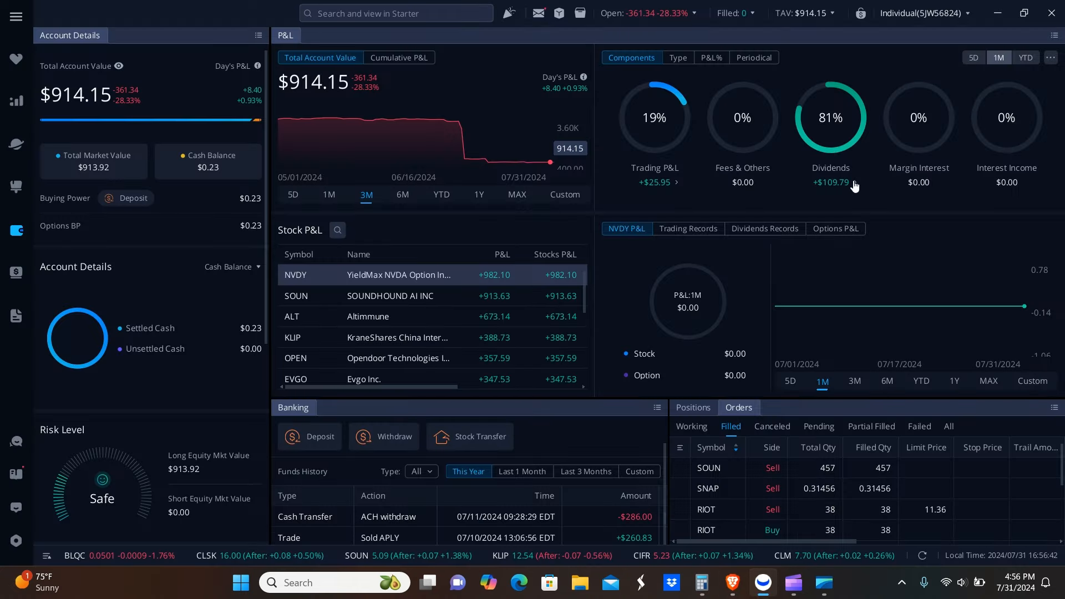
pyautogui.click(831, 182)
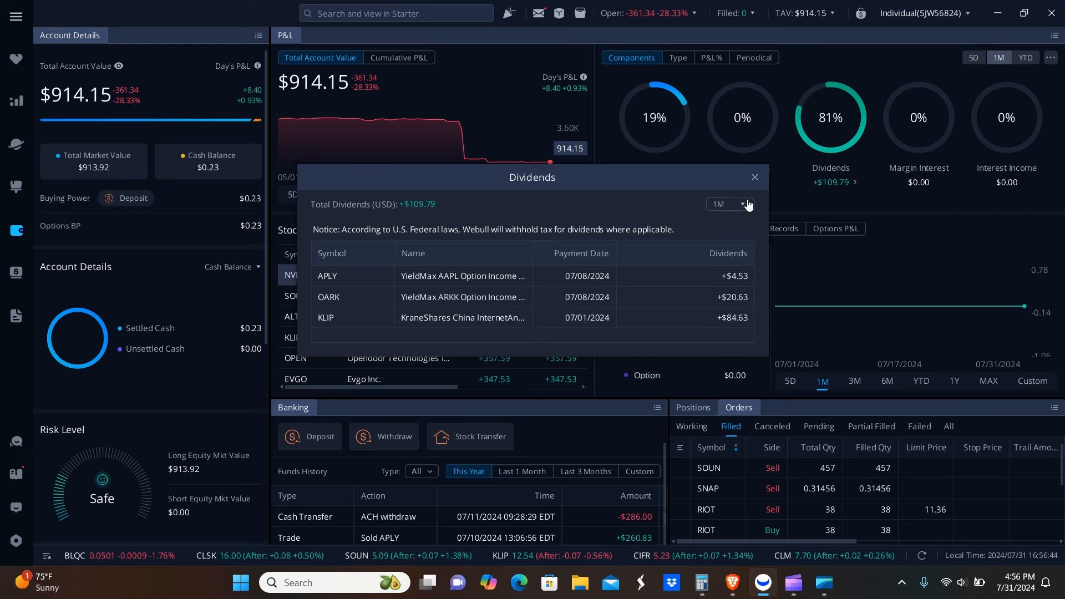
pyautogui.click(727, 204)
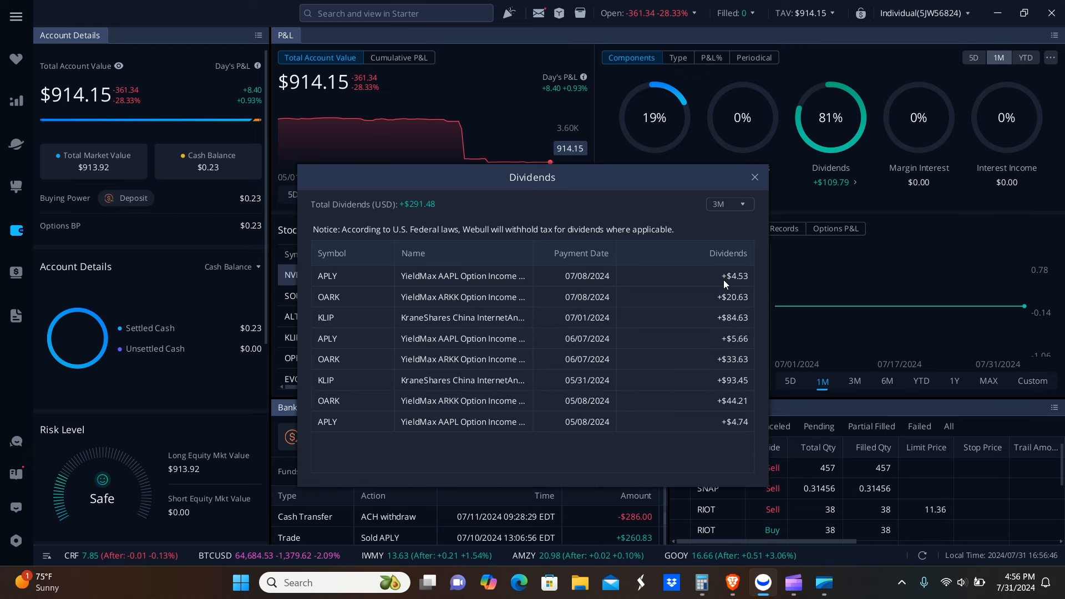
pyautogui.moveTo(733, 319)
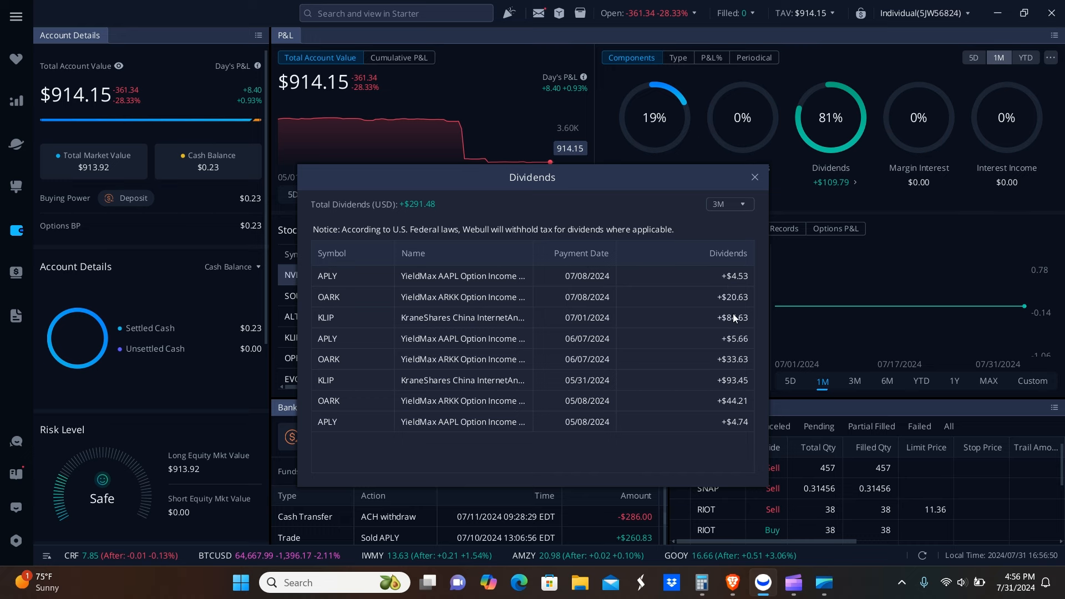
pyautogui.moveTo(657, 327)
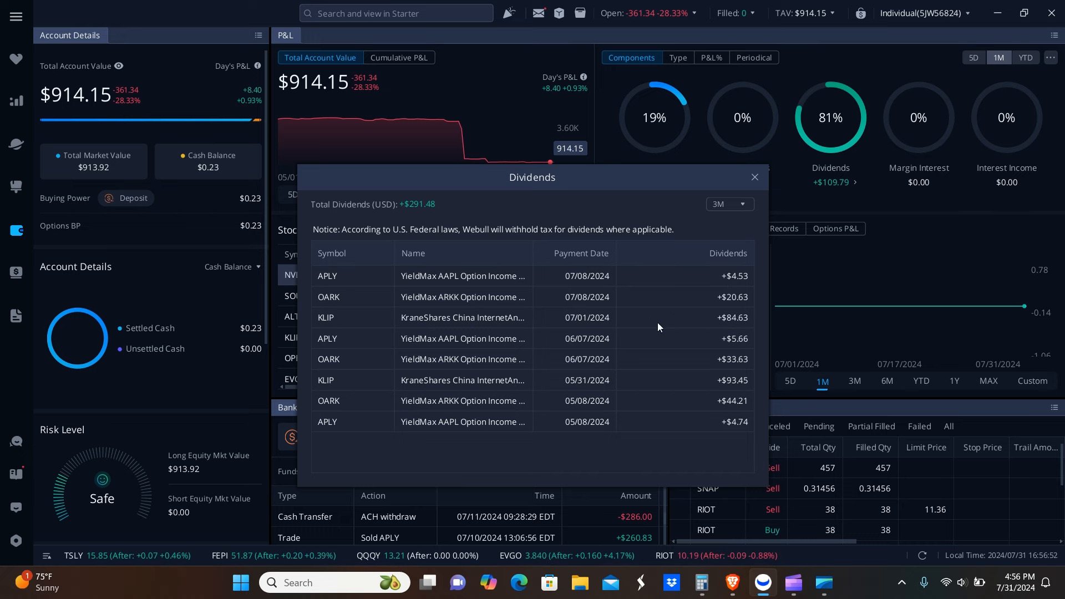
pyautogui.moveTo(746, 296)
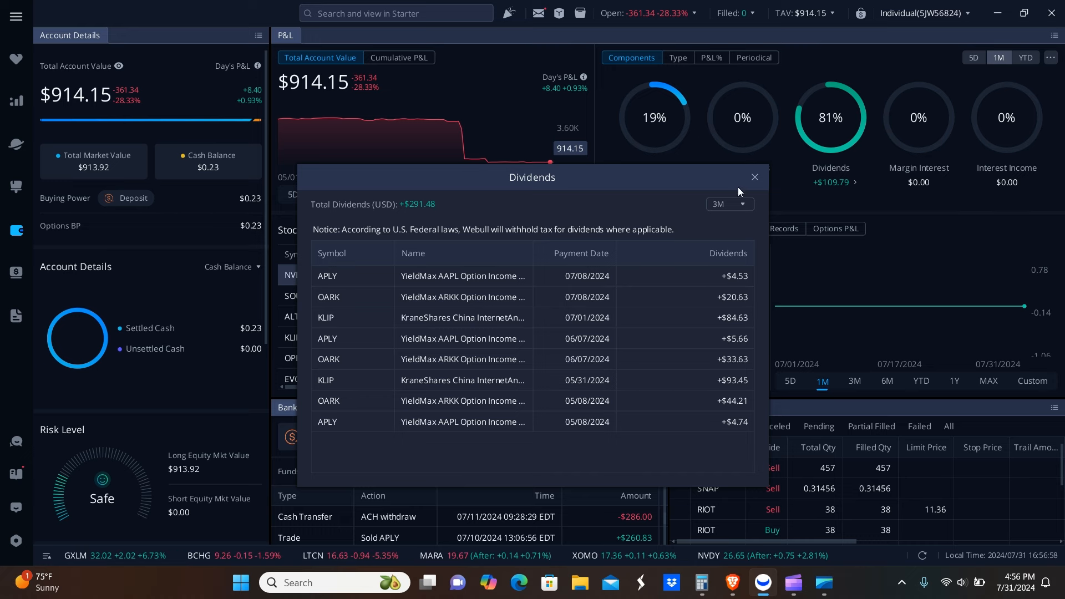
pyautogui.click(754, 177)
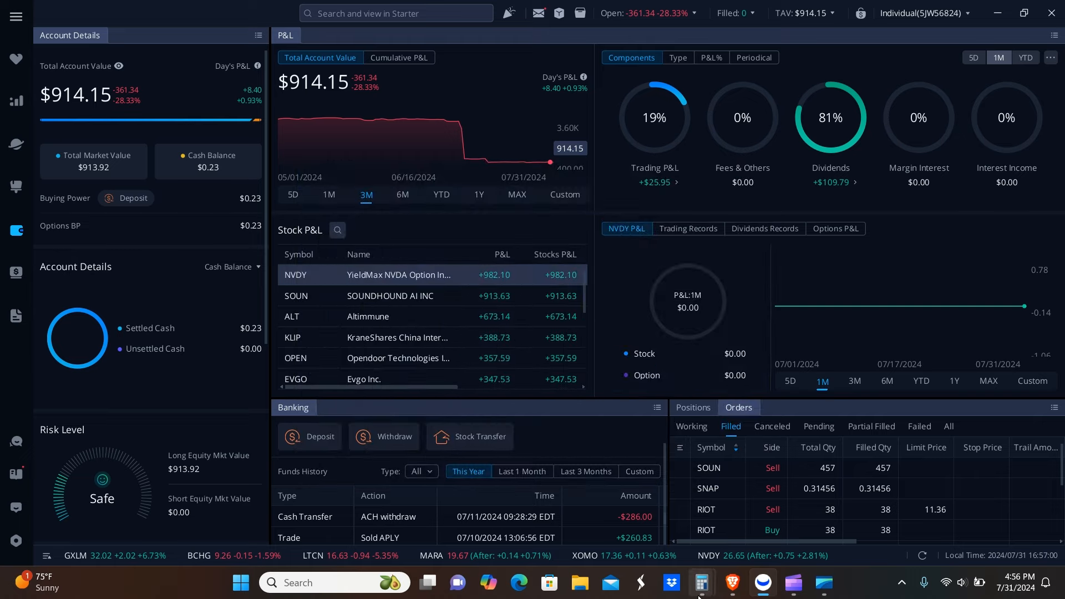
# Step: Bring Calculator up from the taskbar, then return to Webull's OARK trading page
pyautogui.click(701, 582)
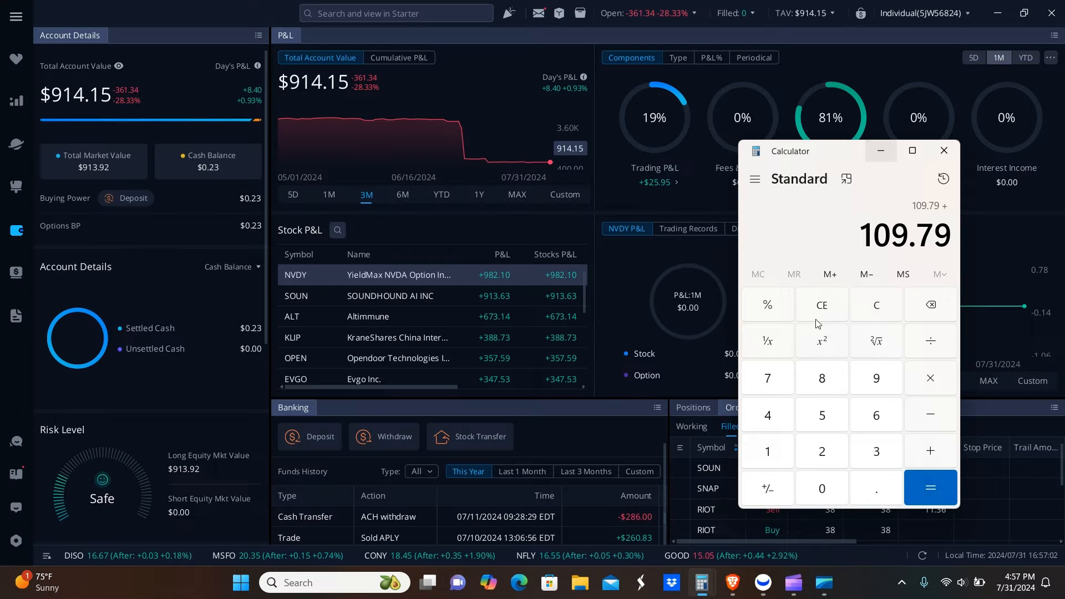
pyautogui.click(944, 150)
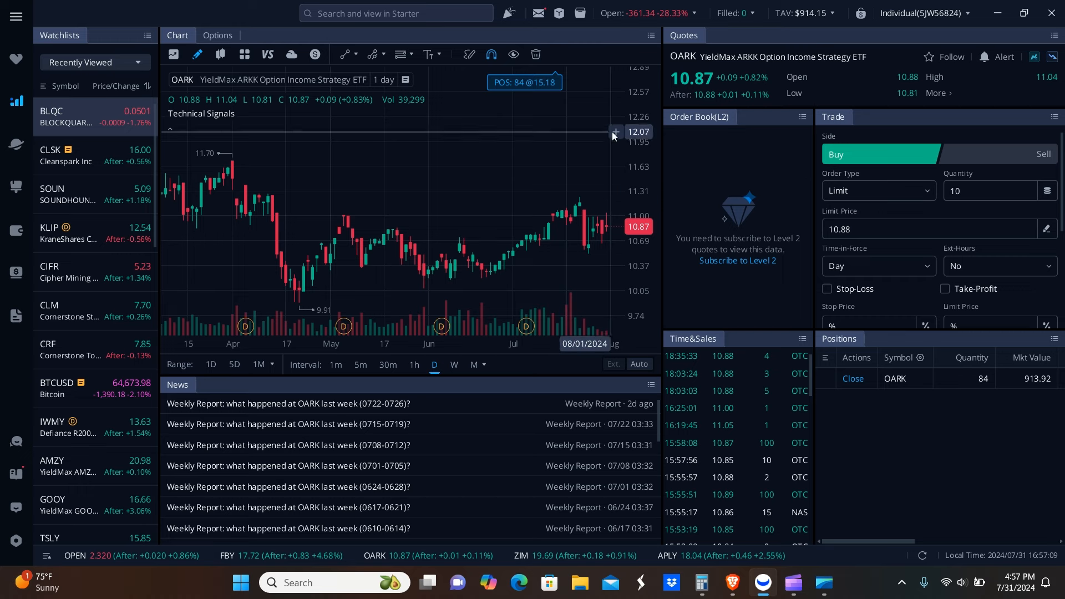
pyautogui.moveTo(694, 156)
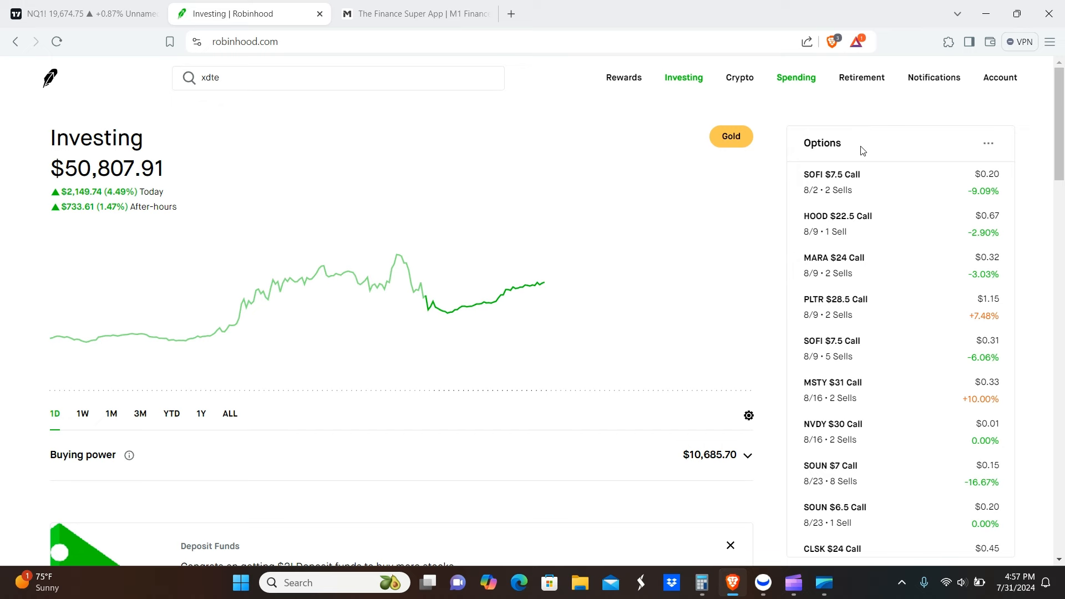
# Step: Look up HOOD and scroll down its stock page to the position details
pyautogui.scroll(-3)
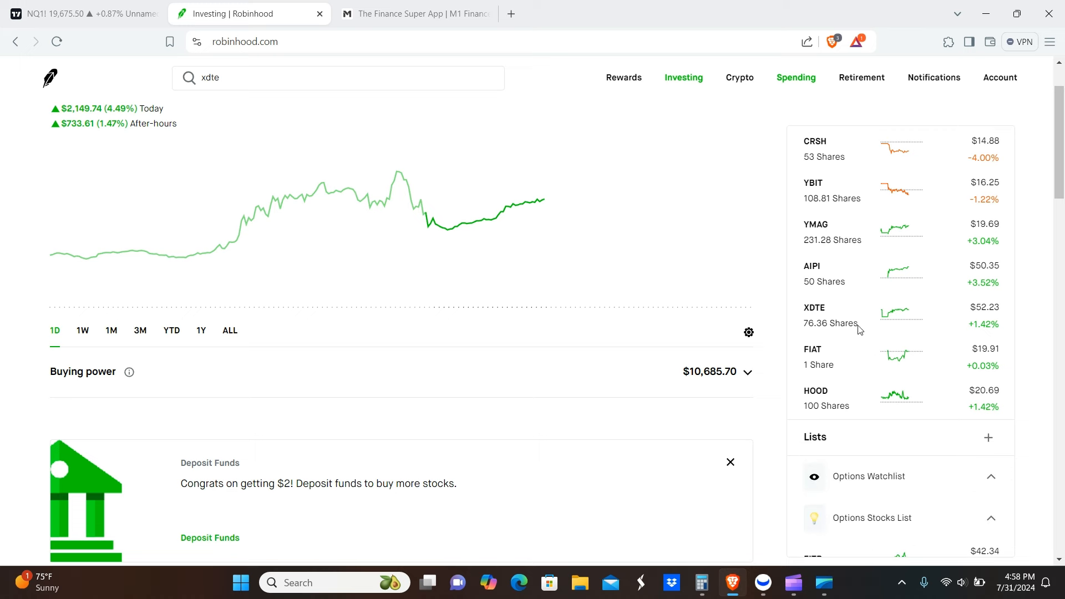
pyautogui.scroll(-3)
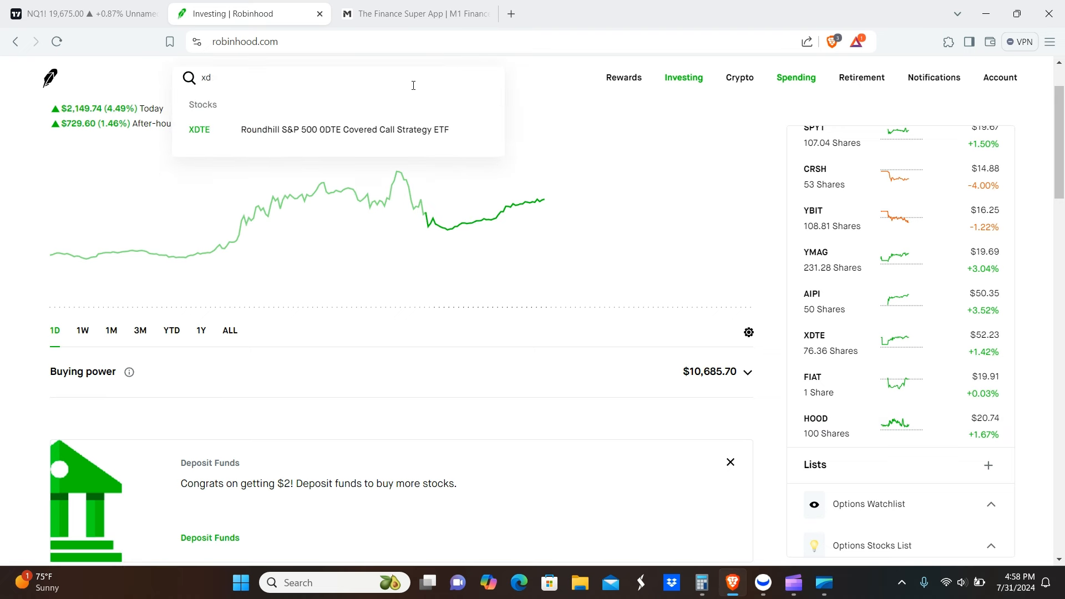
pyautogui.write('hood')
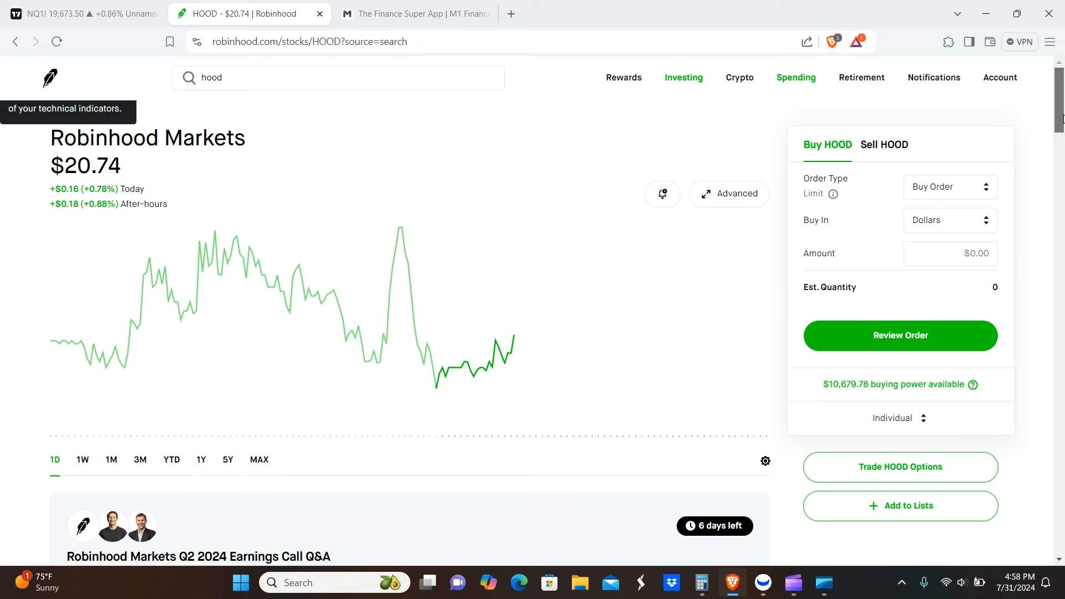
pyautogui.scroll(-3)
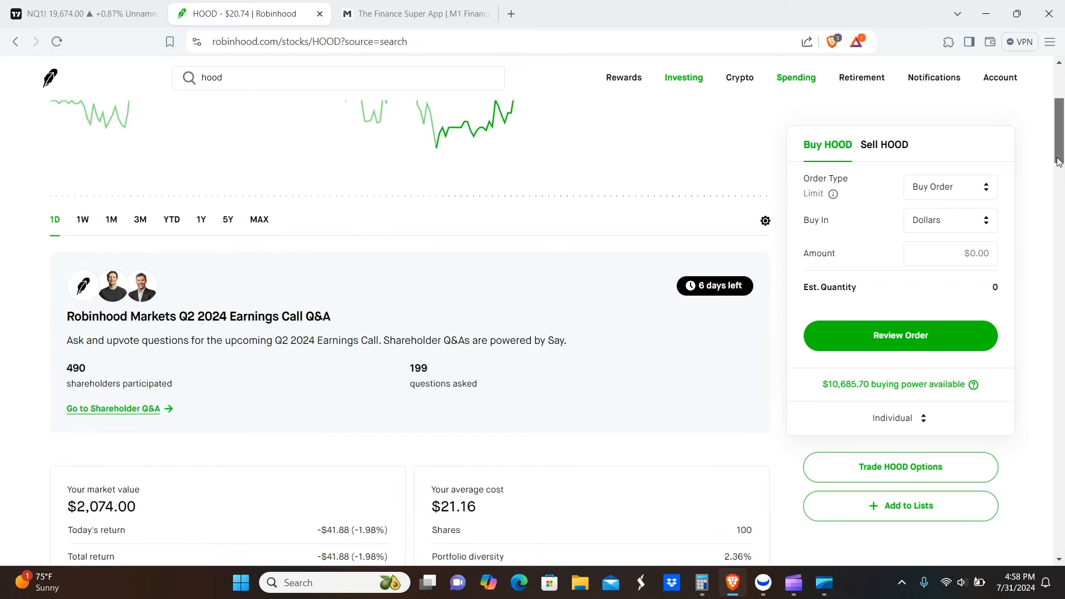
pyautogui.scroll(-3)
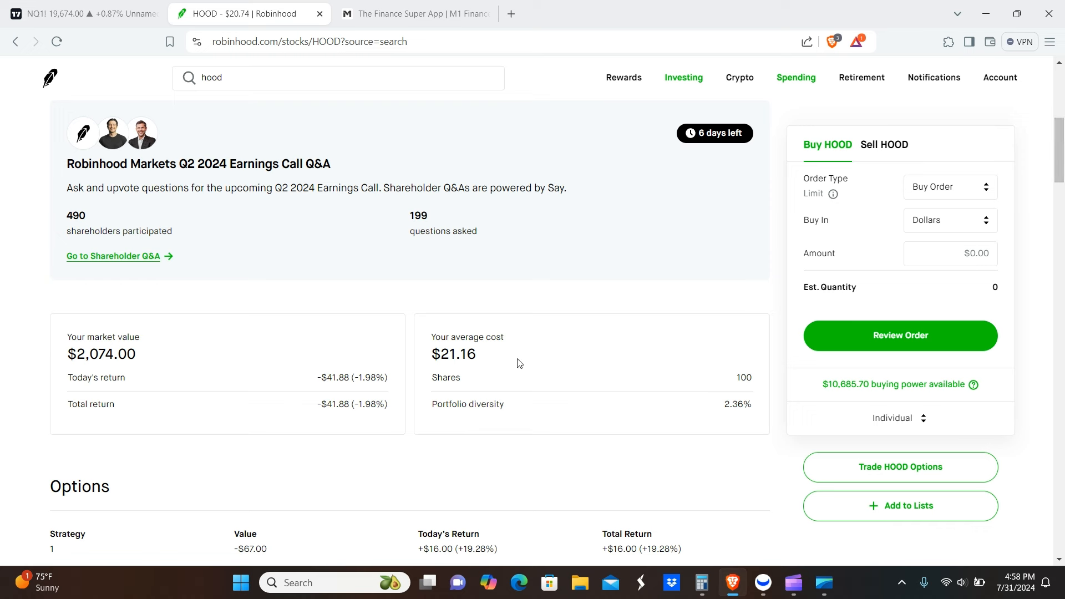
# Step: Highlight the $21.16 average cost, then open the HOOD options chain
pyautogui.doubleClick(742, 378)
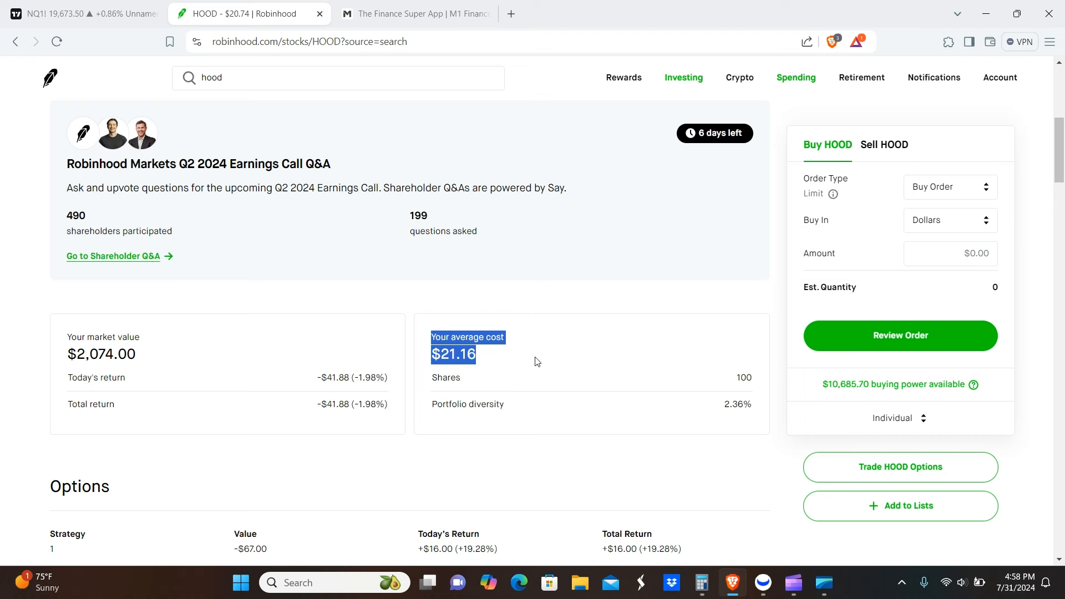
pyautogui.click(536, 361)
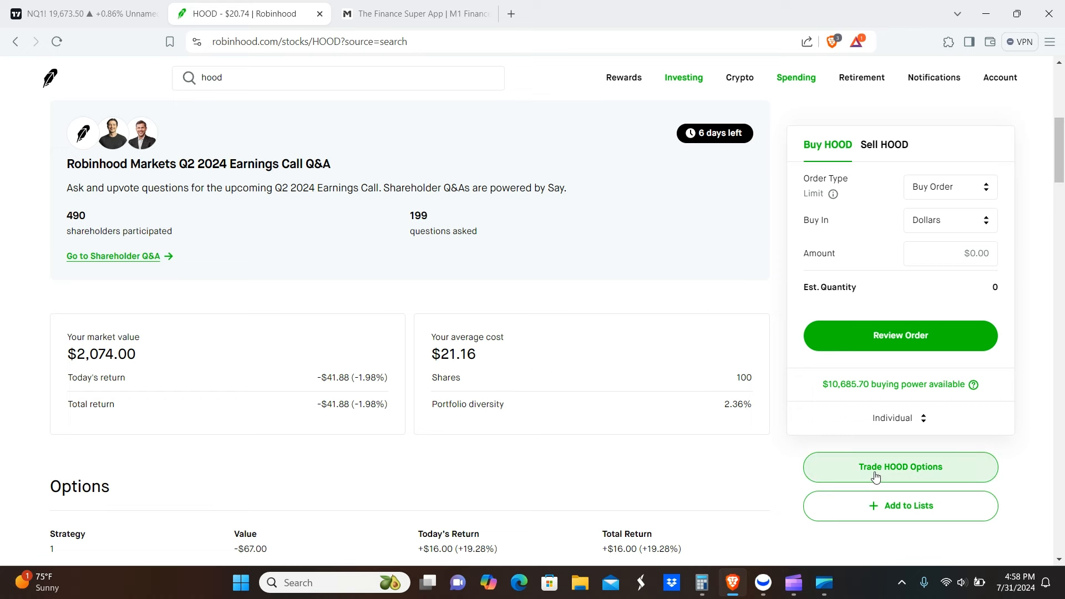
pyautogui.click(899, 467)
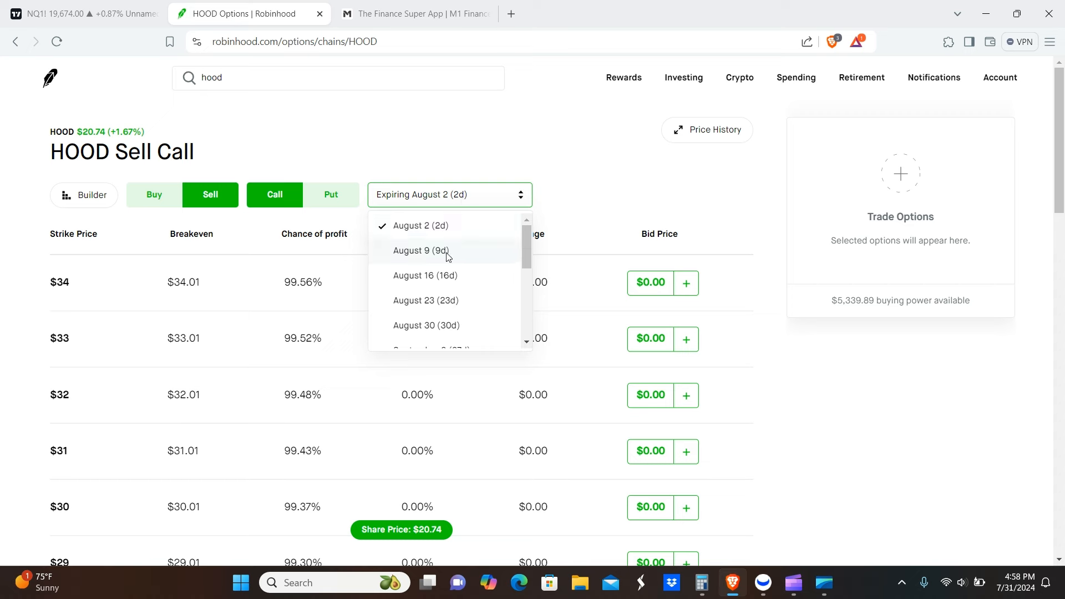
# Step: Show the August 9 HOOD calls with the $22.5 strike, then return to Investing overview
pyautogui.click(423, 250)
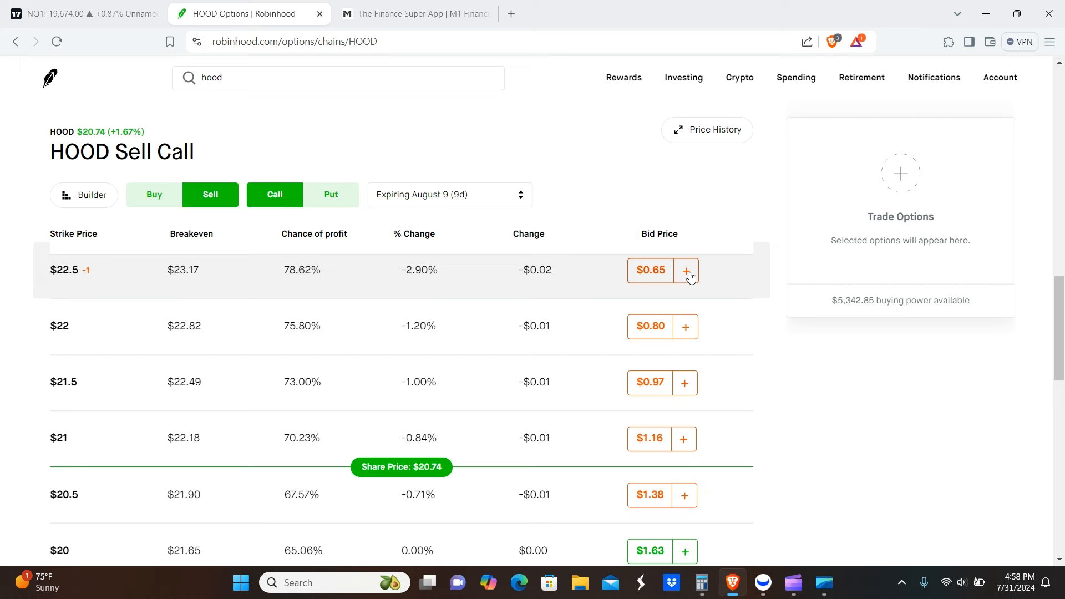
pyautogui.moveTo(684, 282)
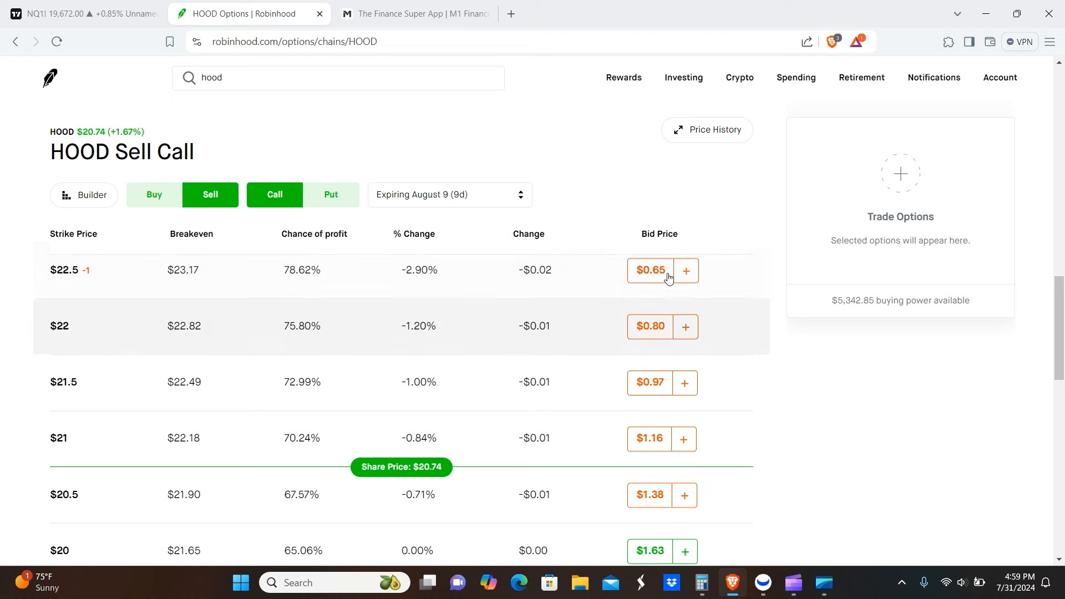
pyautogui.moveTo(730, 208)
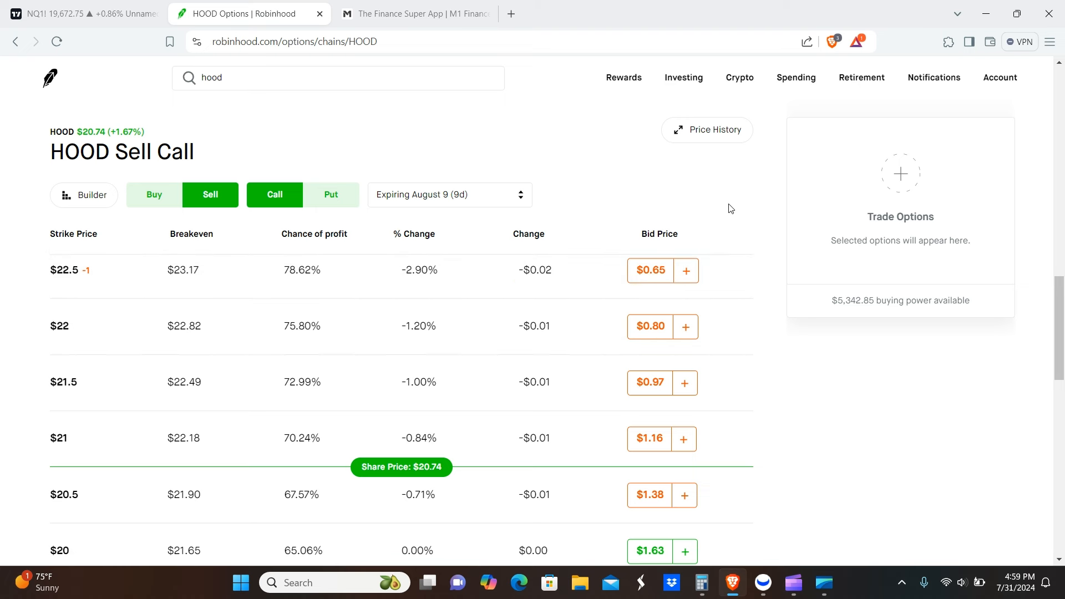
pyautogui.moveTo(683, 78)
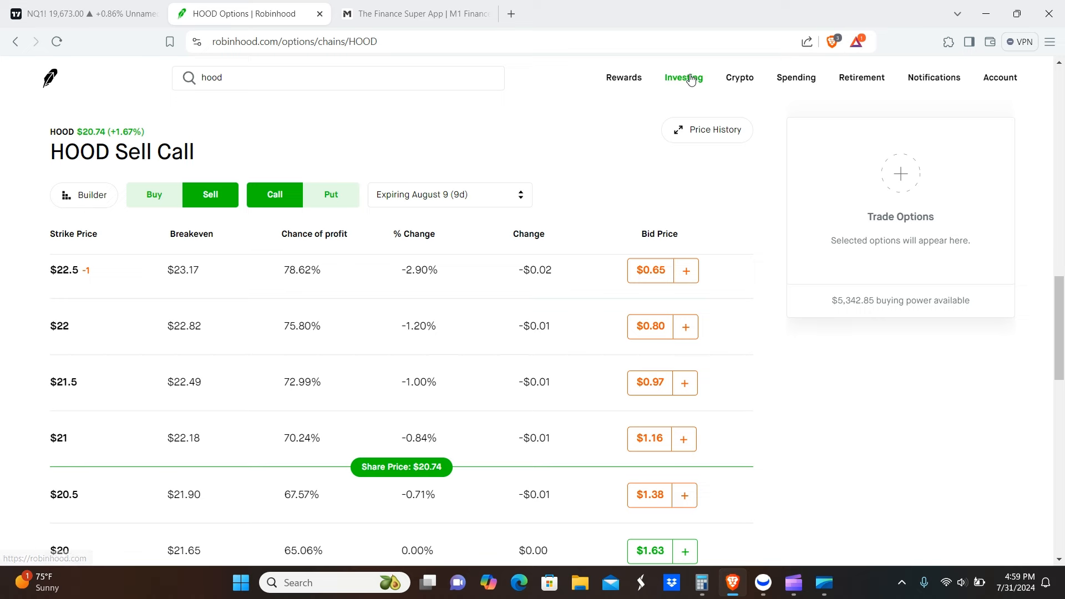
pyautogui.click(684, 77)
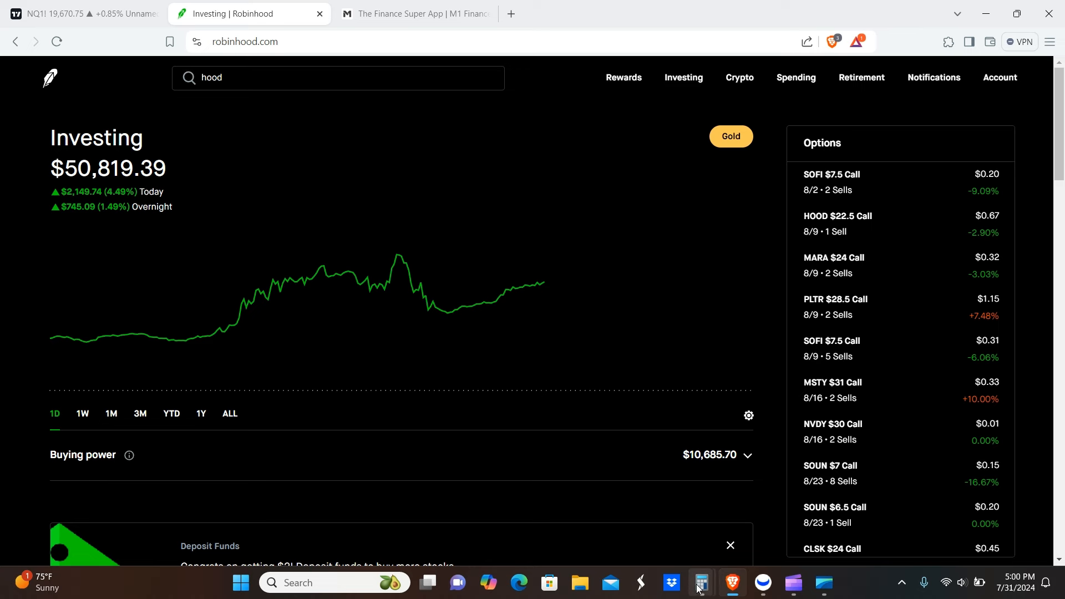
# Step: Bring up Calculator's running total, then hide it to view the Robinhood account
pyautogui.click(700, 582)
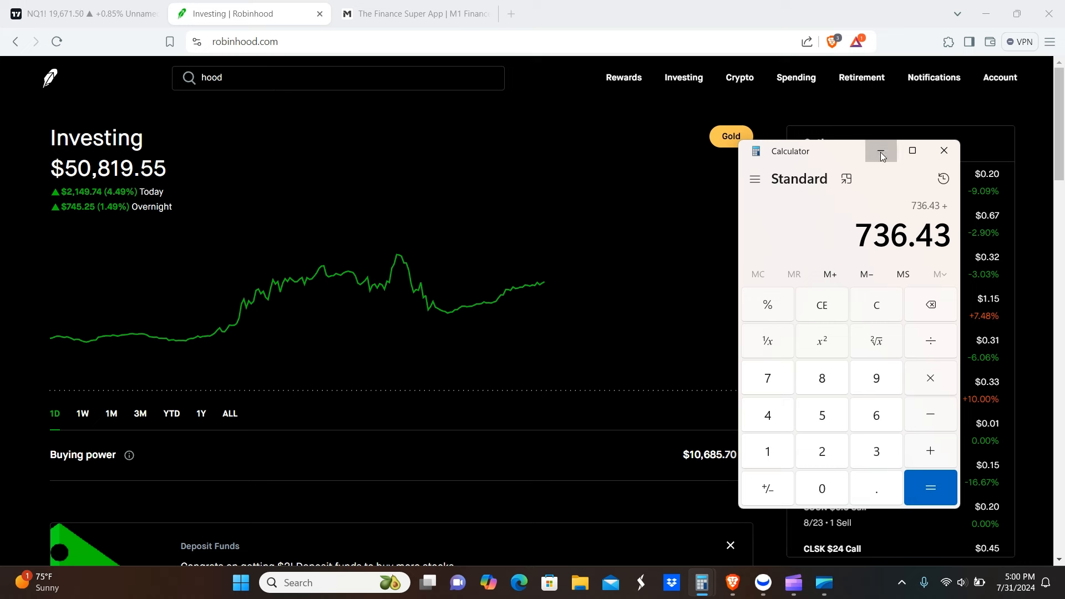
pyautogui.click(880, 150)
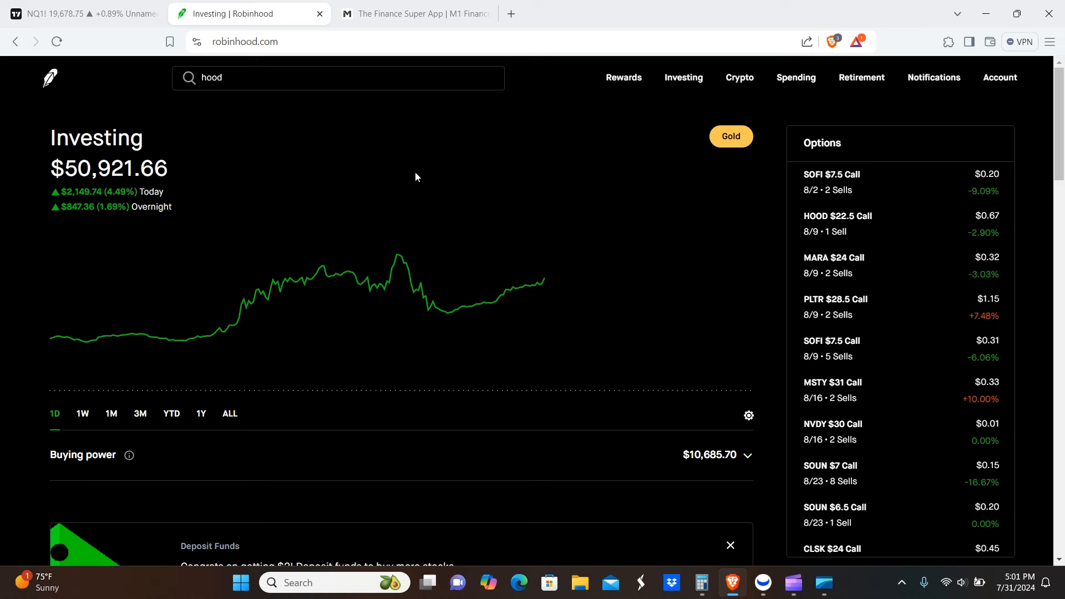
pyautogui.moveTo(648, 441)
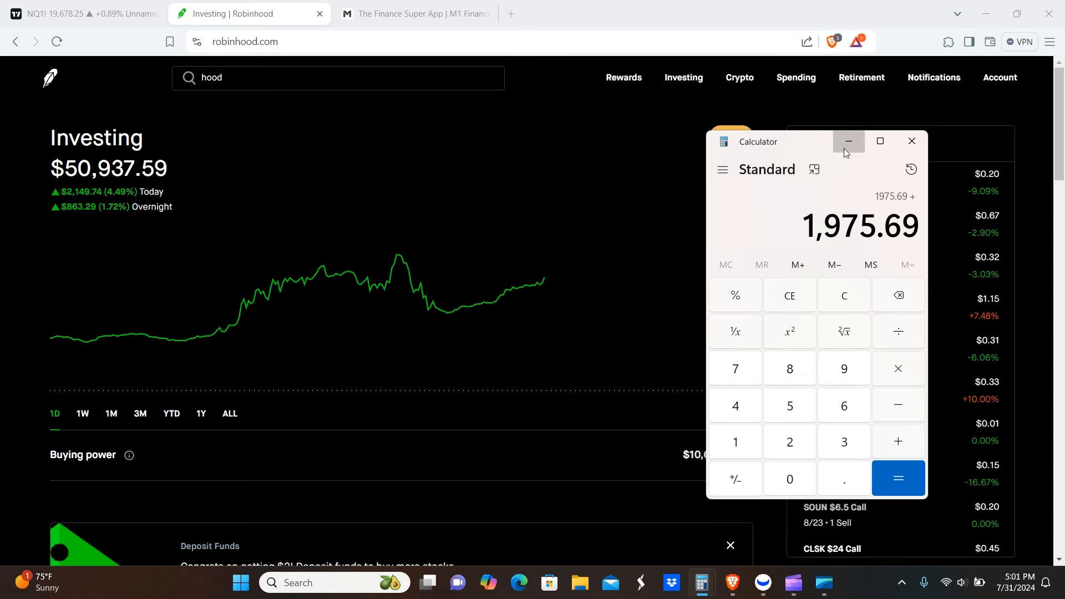
# Step: Put Calculator away twice, leaving its running total at 1,698
pyautogui.click(847, 142)
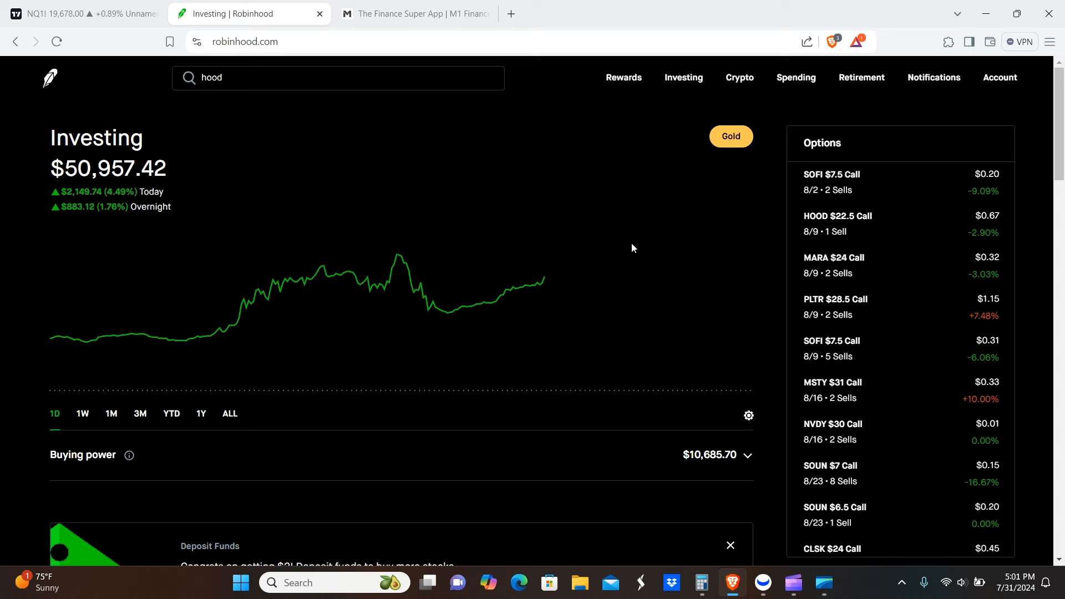
pyautogui.moveTo(709, 455)
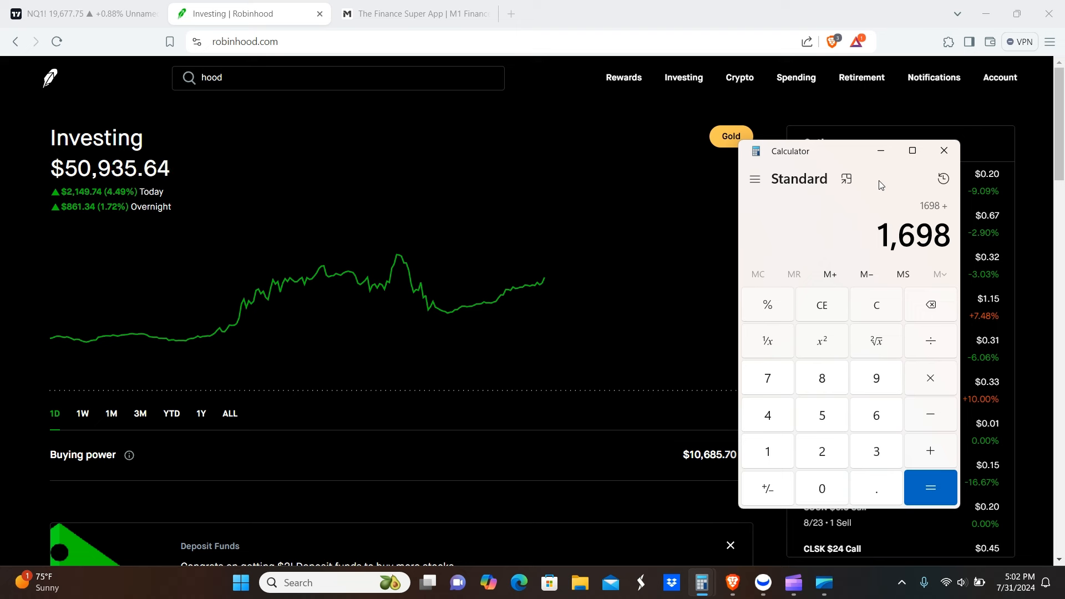
pyautogui.moveTo(881, 150)
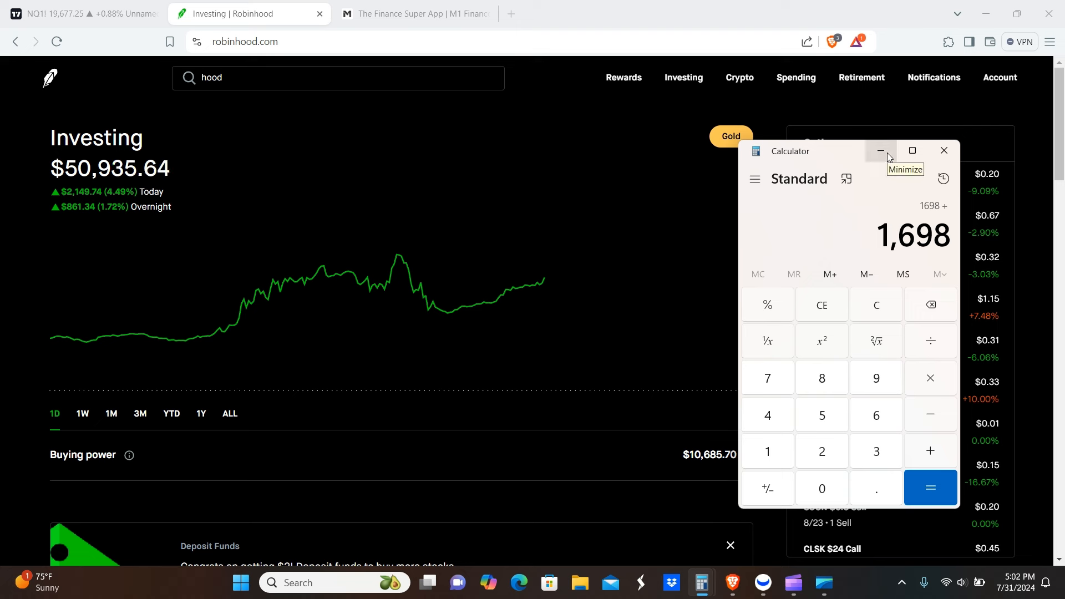
pyautogui.click(878, 150)
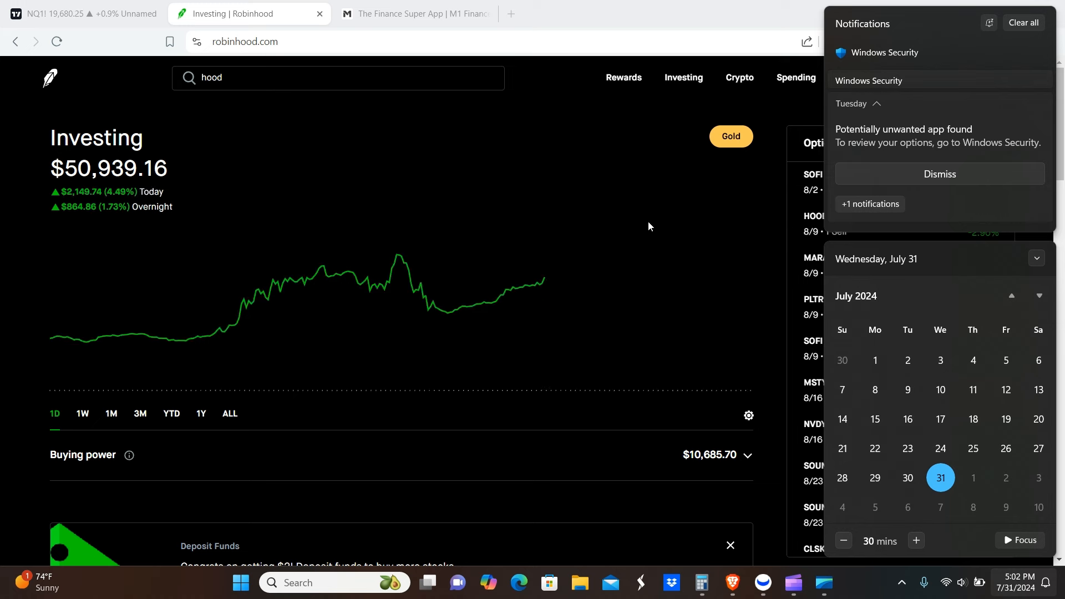
pyautogui.moveTo(829, 486)
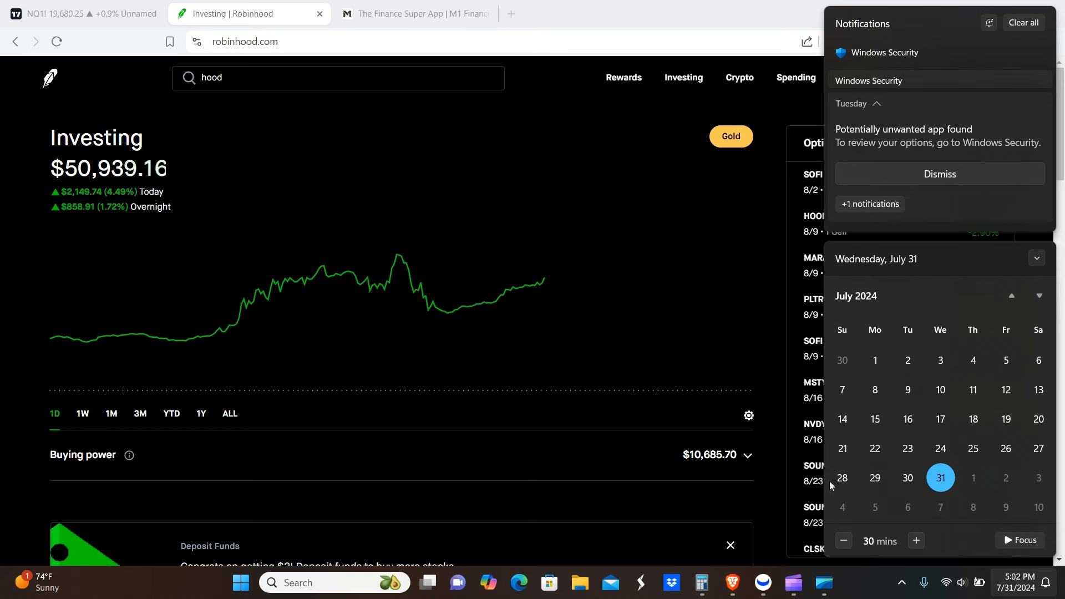
# Step: Dismiss the notifications and calendar flyout to reveal Robinhood's $51,020.16 overview
pyautogui.click(687, 179)
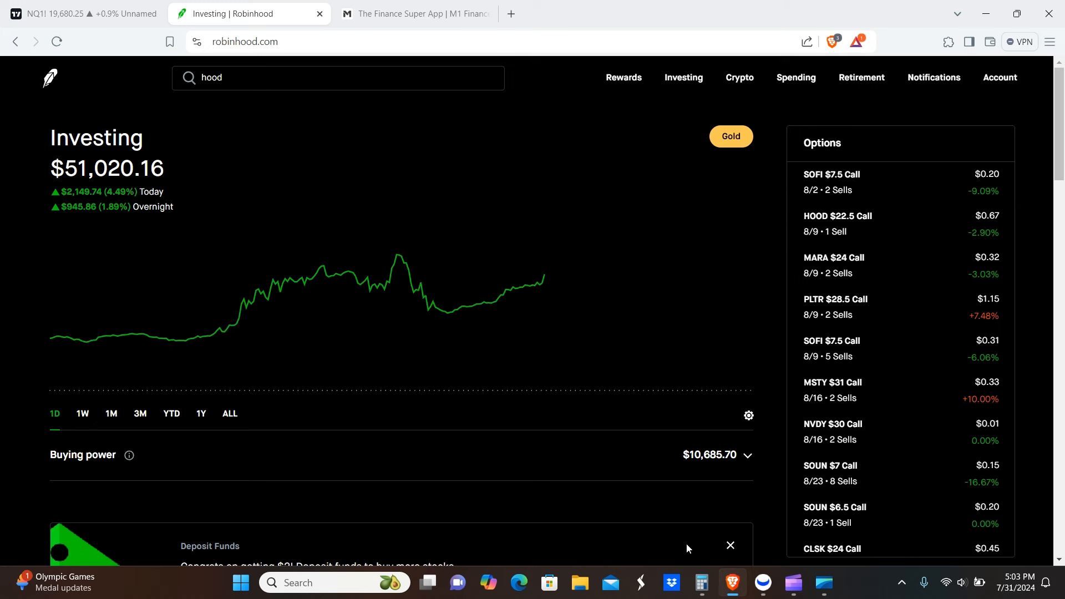
# Step: Restore Calculator, minimize it, and reopen it to check the 5,012.14 total
pyautogui.click(701, 582)
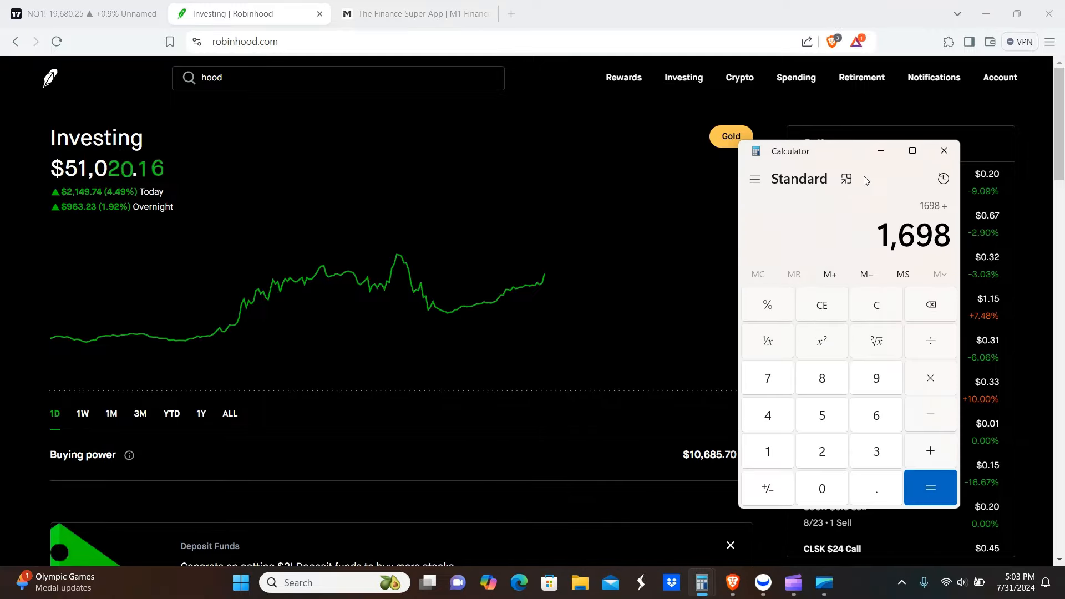
pyautogui.moveTo(880, 151)
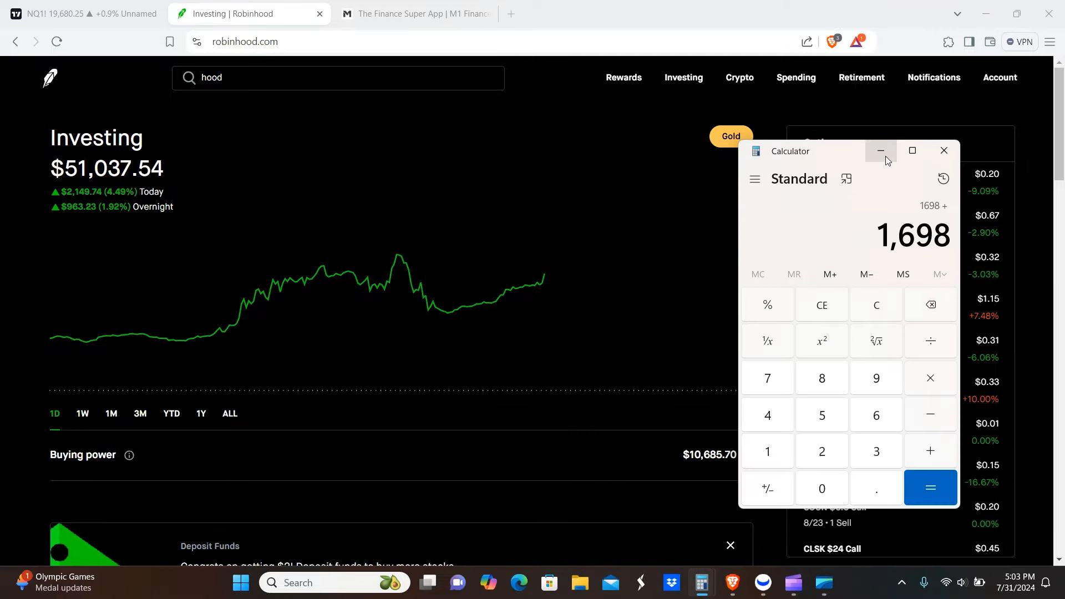
pyautogui.moveTo(881, 150)
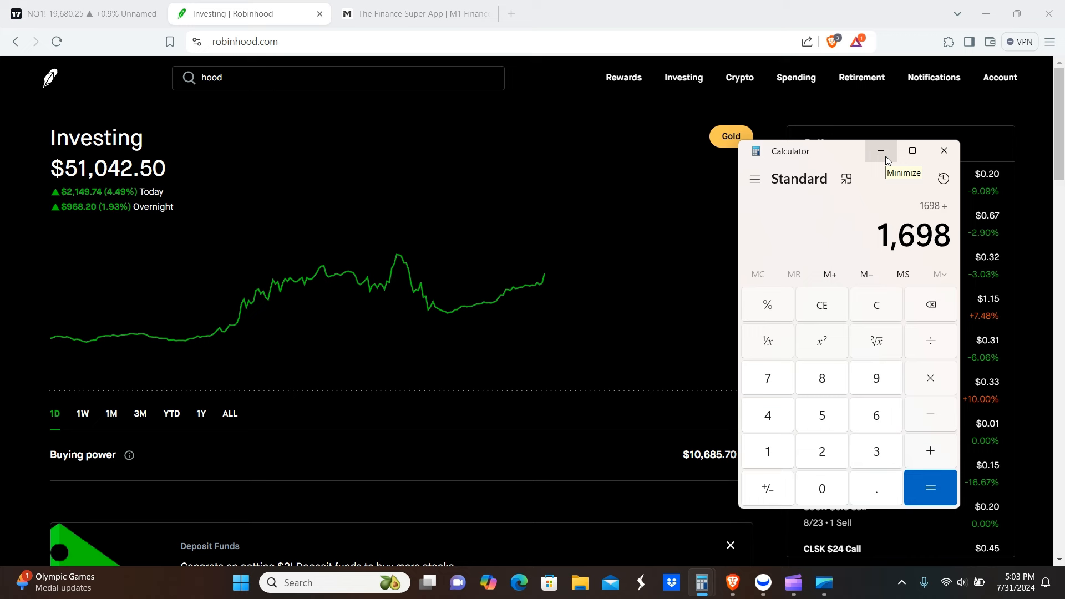
pyautogui.click(879, 151)
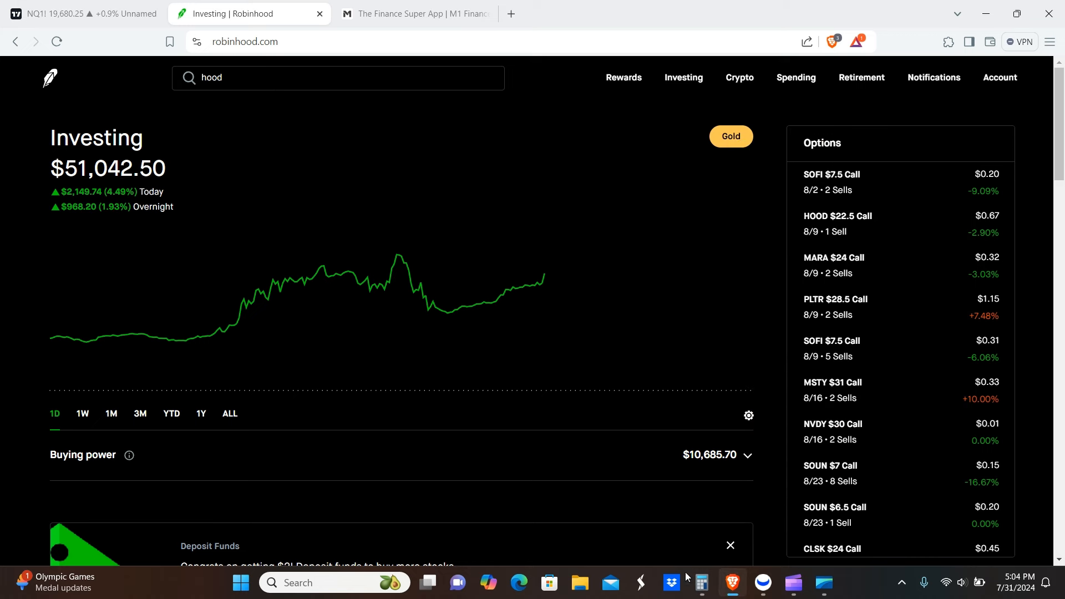
pyautogui.click(700, 582)
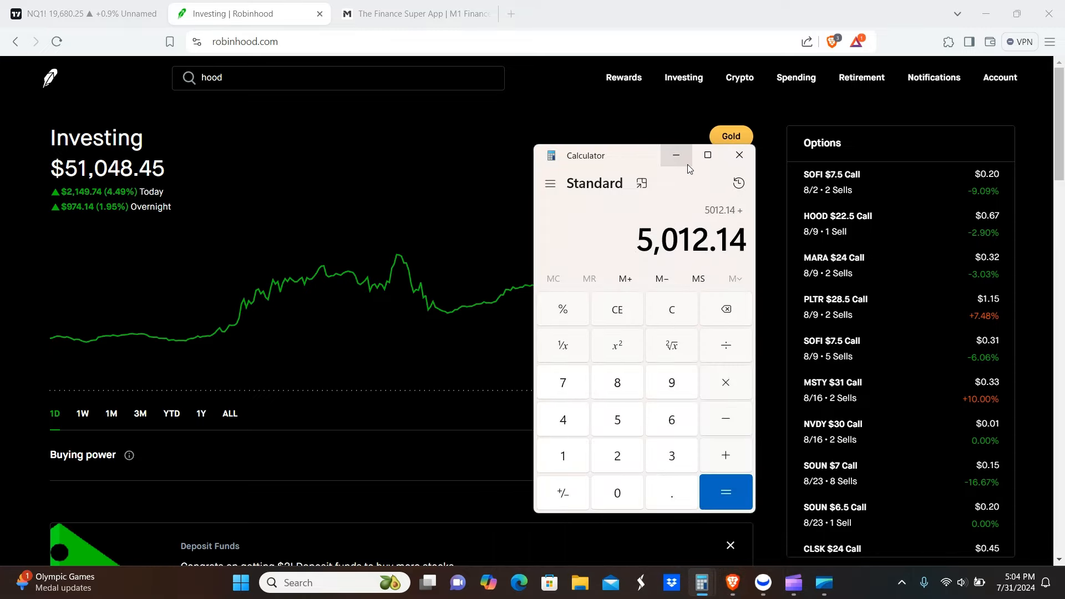
pyautogui.moveTo(674, 155)
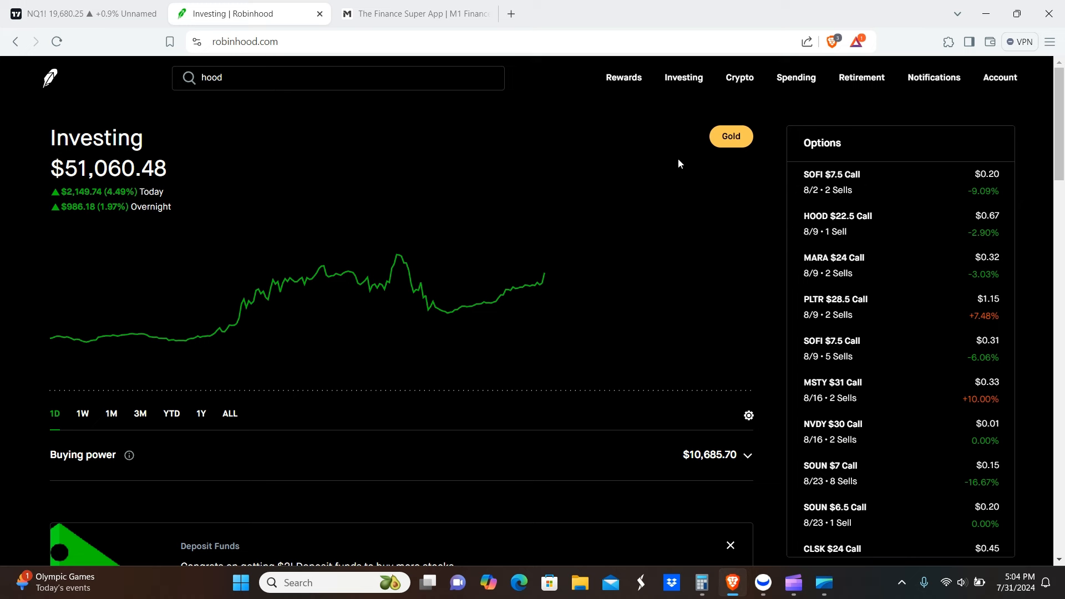
pyautogui.moveTo(682, 338)
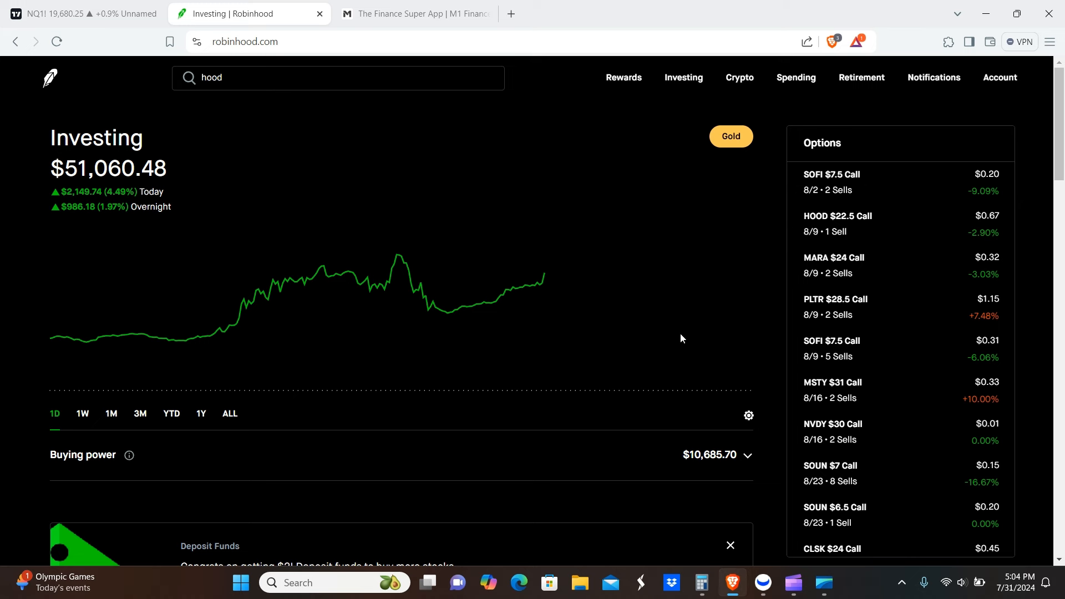
pyautogui.moveTo(544, 272)
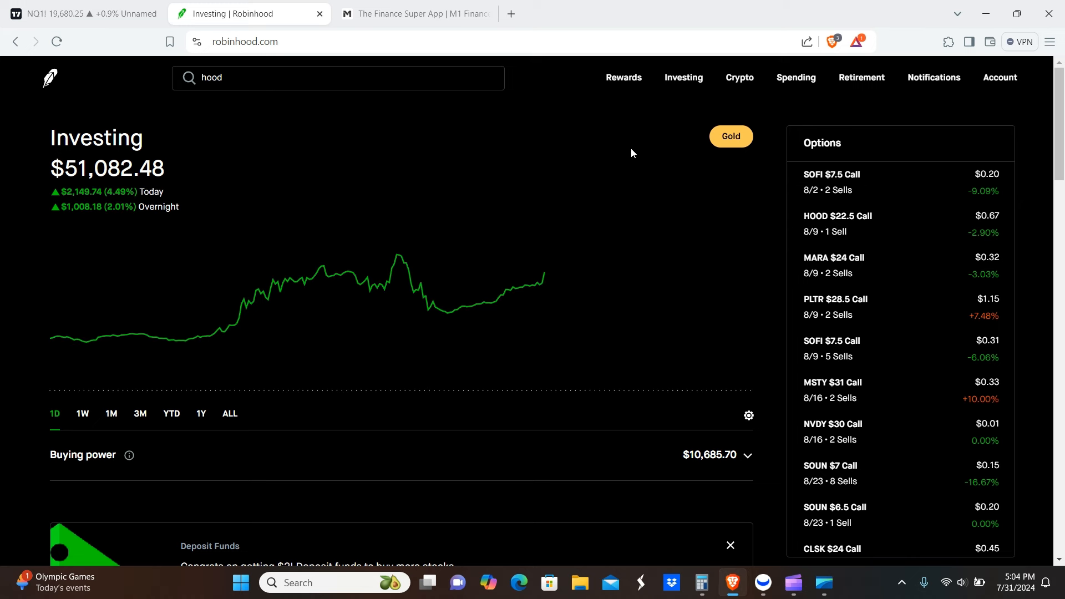
pyautogui.moveTo(686, 198)
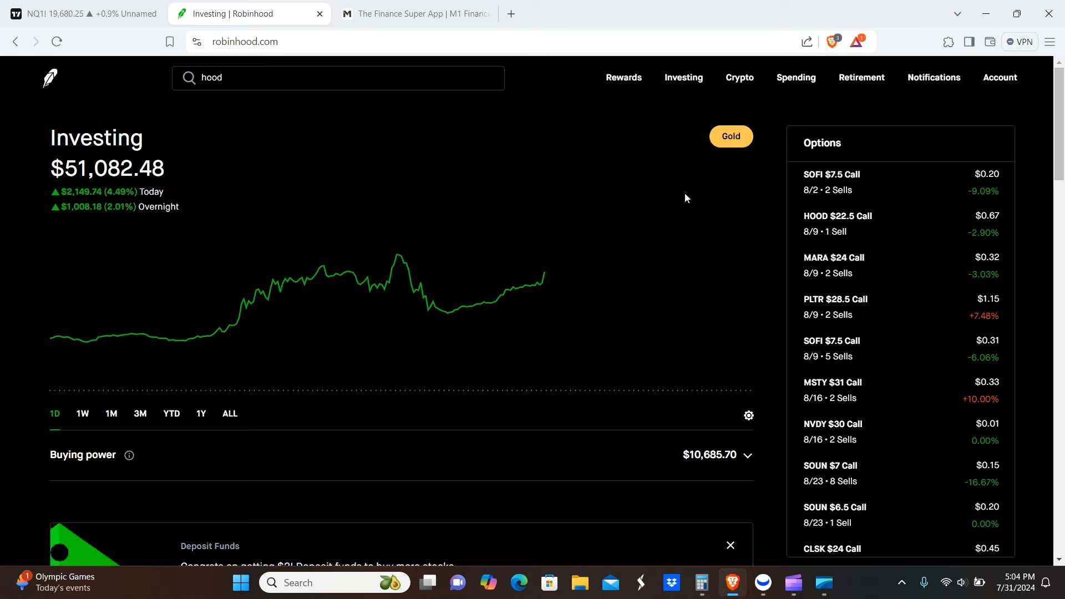